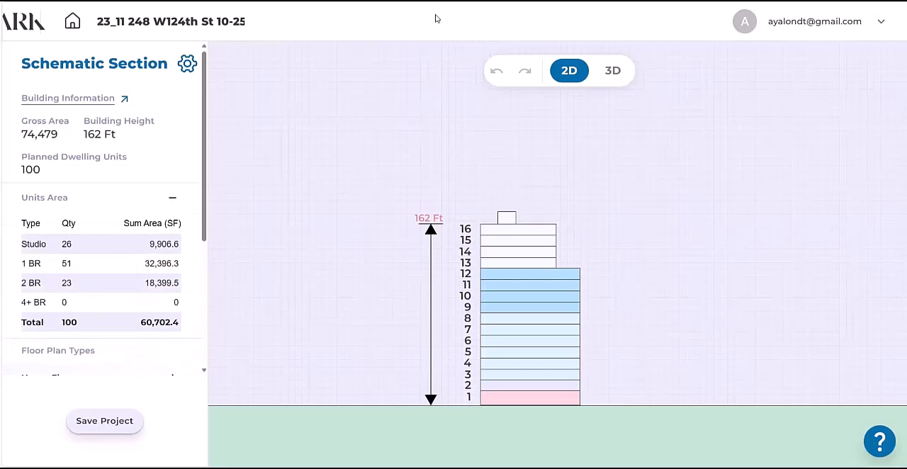
# Return from the W124th St schematic section to the projects home page
pyautogui.click(70, 21)
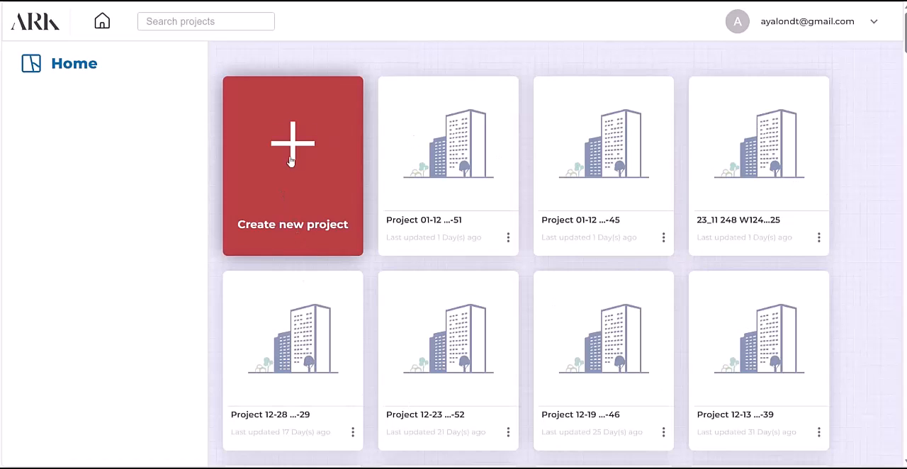
pyautogui.moveTo(297, 155)
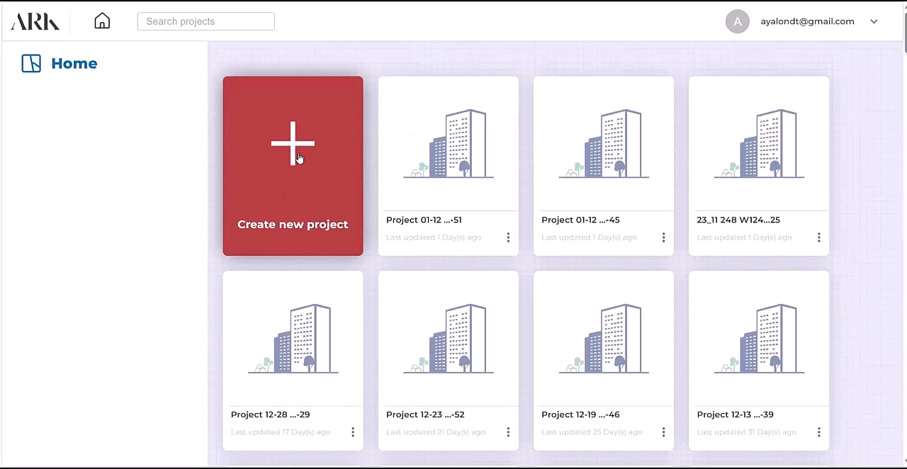
# Create a new project with 8 floors, 104 dwelling units and community facility use
pyautogui.click(292, 149)
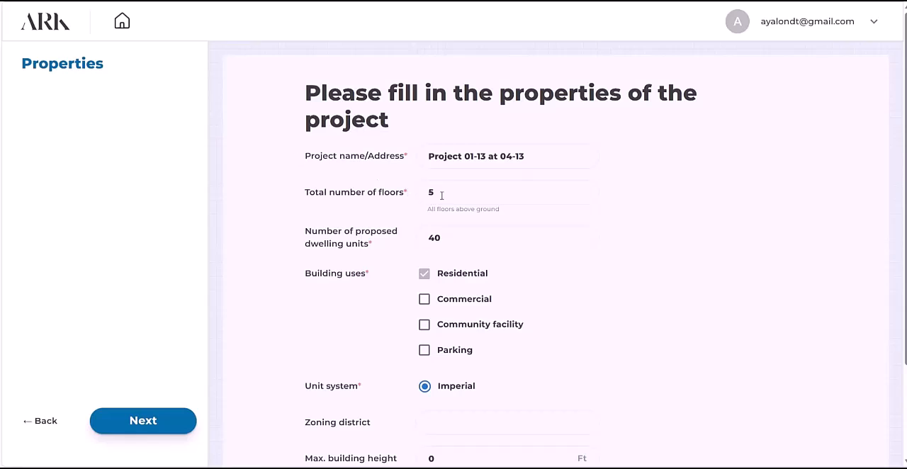
pyautogui.write('8')
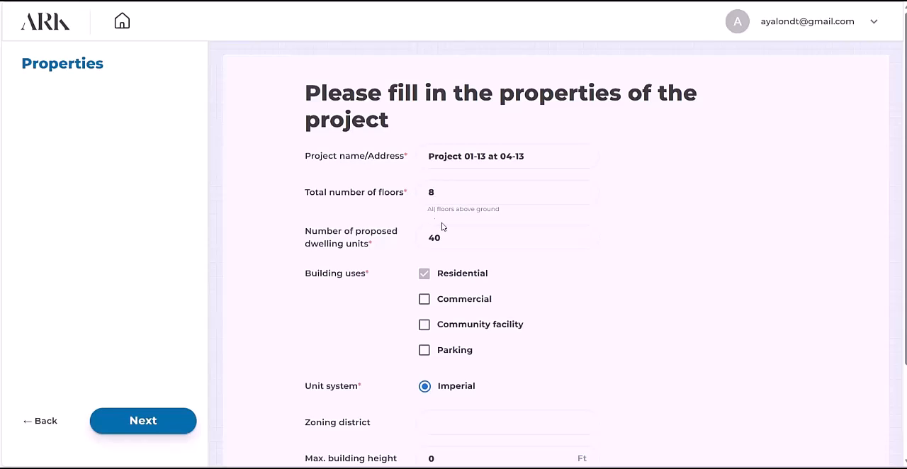
pyautogui.click(507, 237)
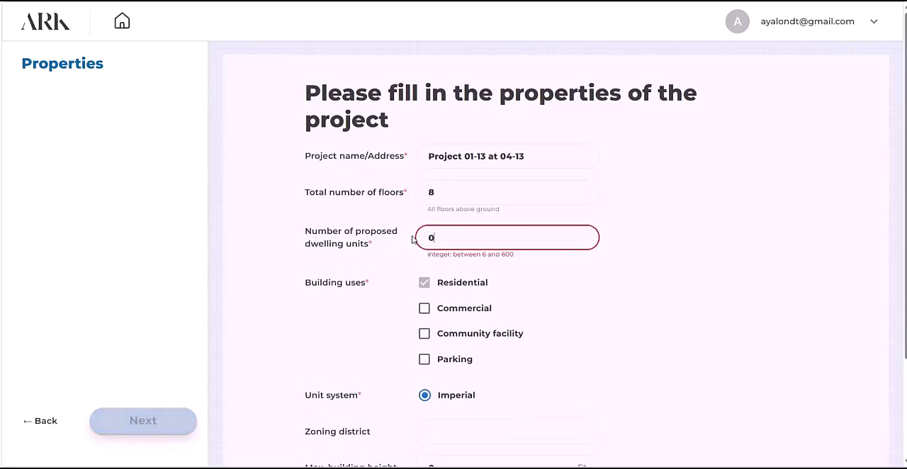
pyautogui.write('104')
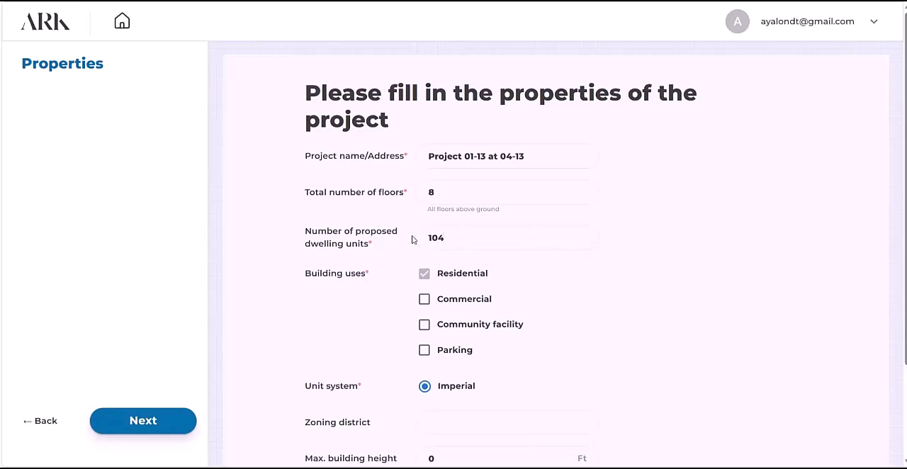
pyautogui.click(425, 325)
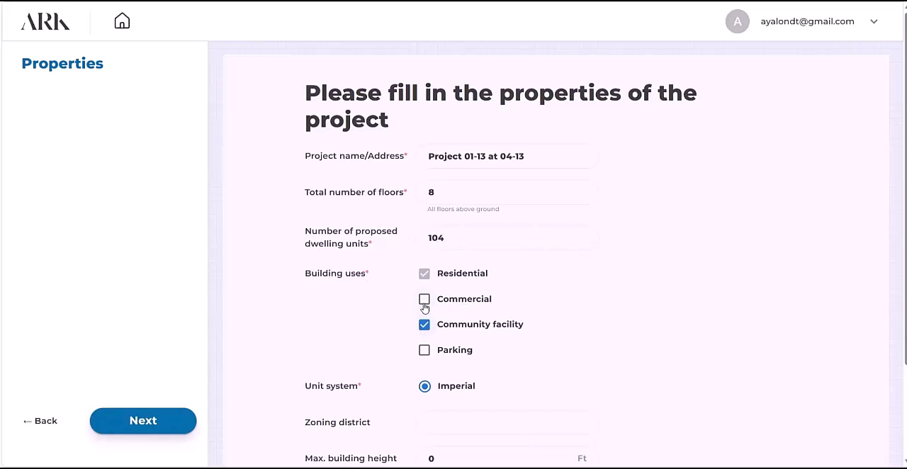
pyautogui.scroll(-3)
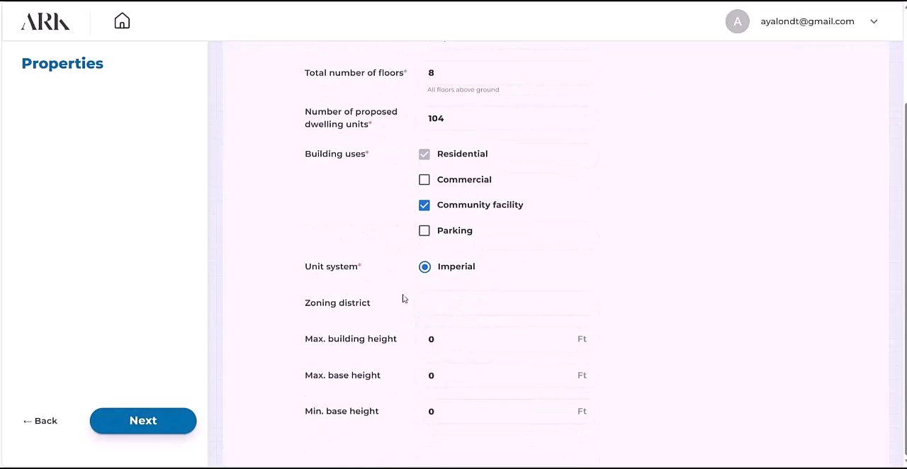
pyautogui.moveTo(490, 269)
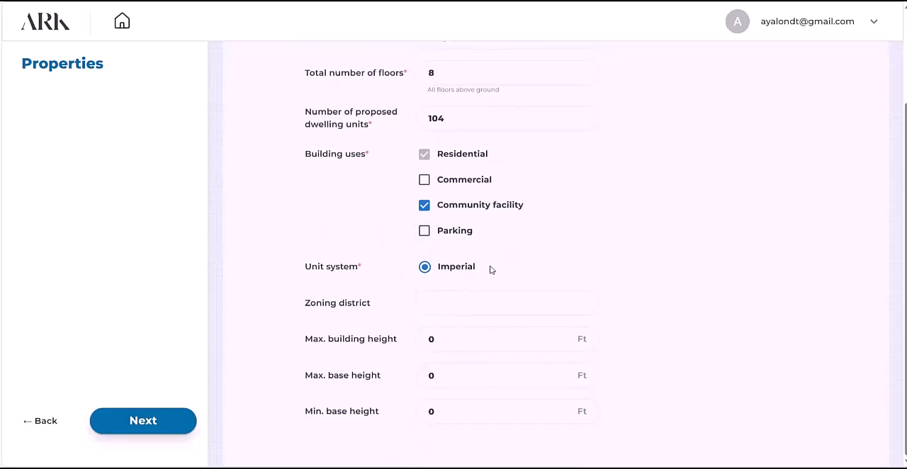
# Enter heights of 170 ft max building, 105 ft max base and 60 ft min base, then continue
pyautogui.click(507, 303)
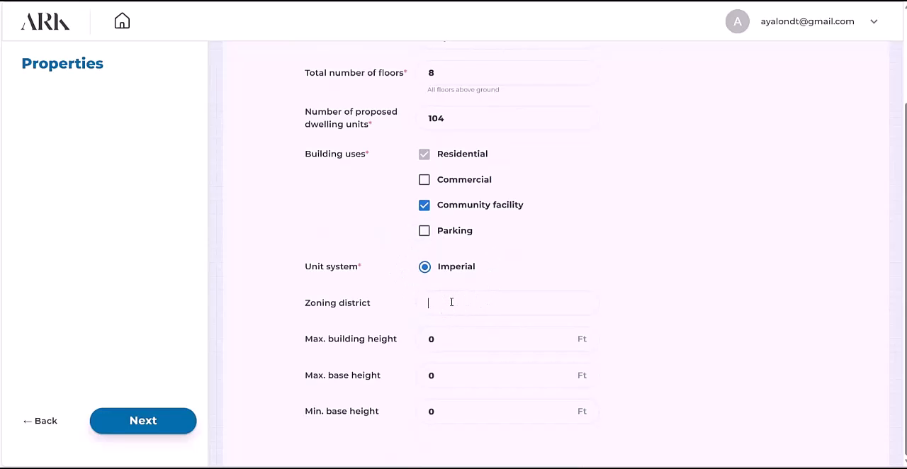
pyautogui.click(456, 339)
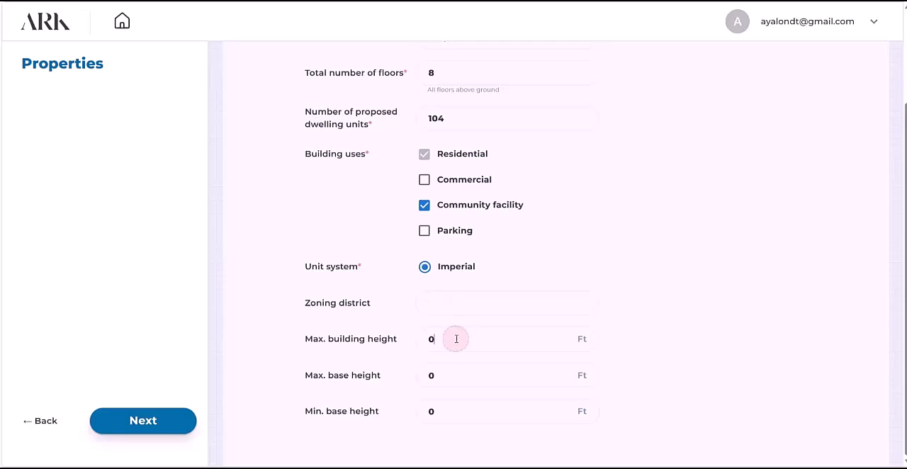
pyautogui.click(456, 339)
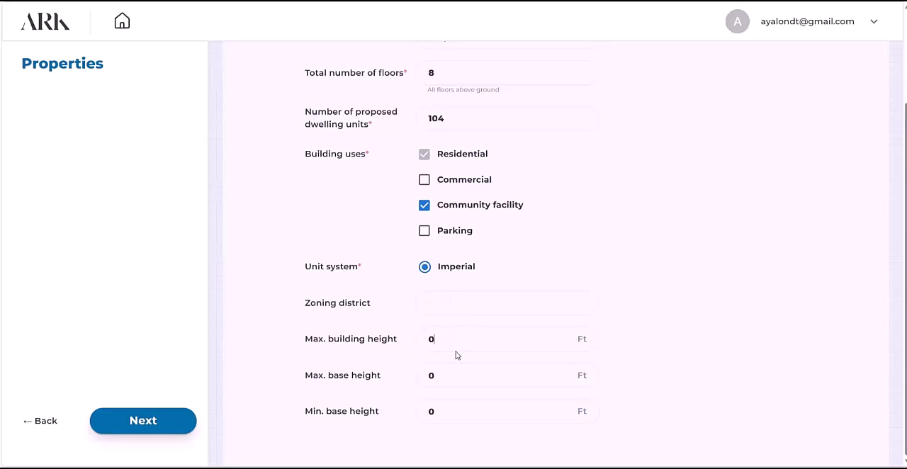
pyautogui.write('17')
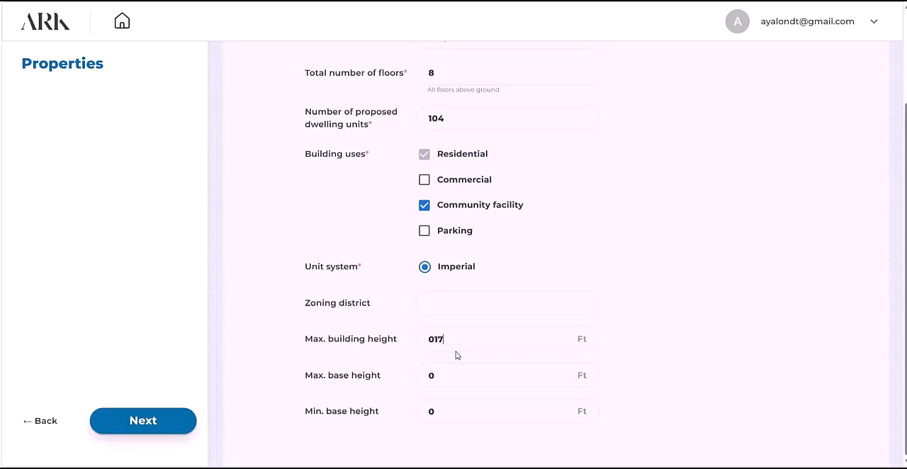
pyautogui.write('0')
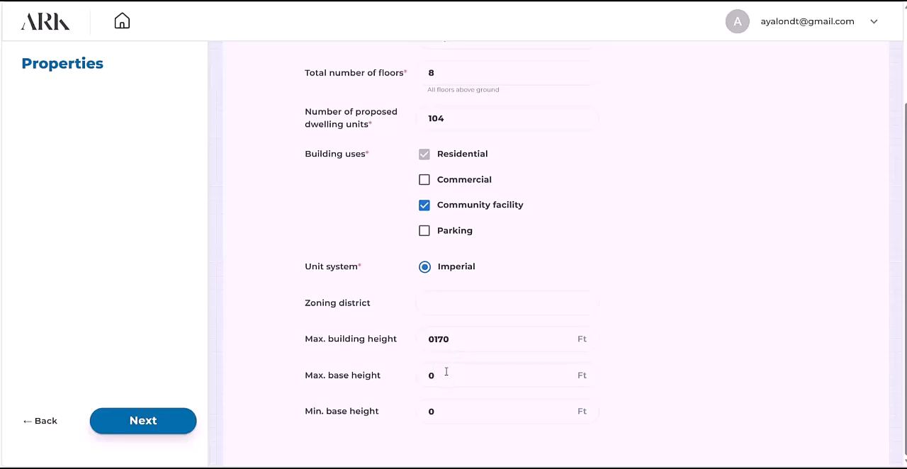
pyautogui.write('6')
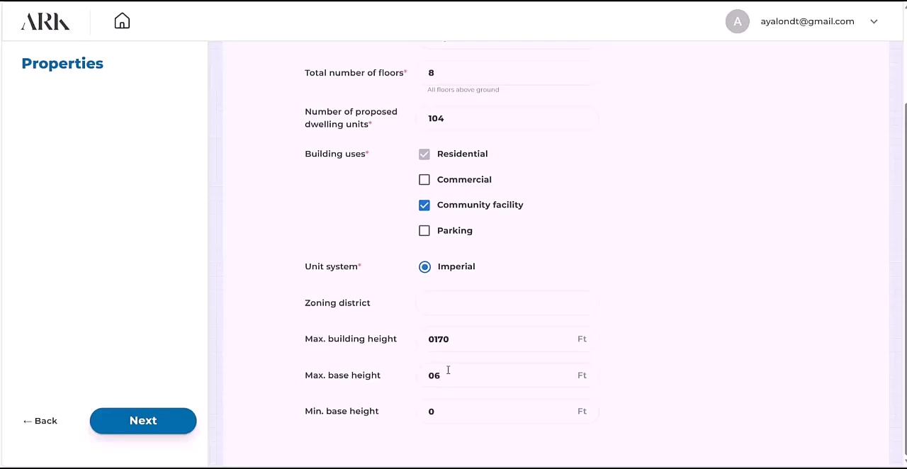
pyautogui.press('Backspace')
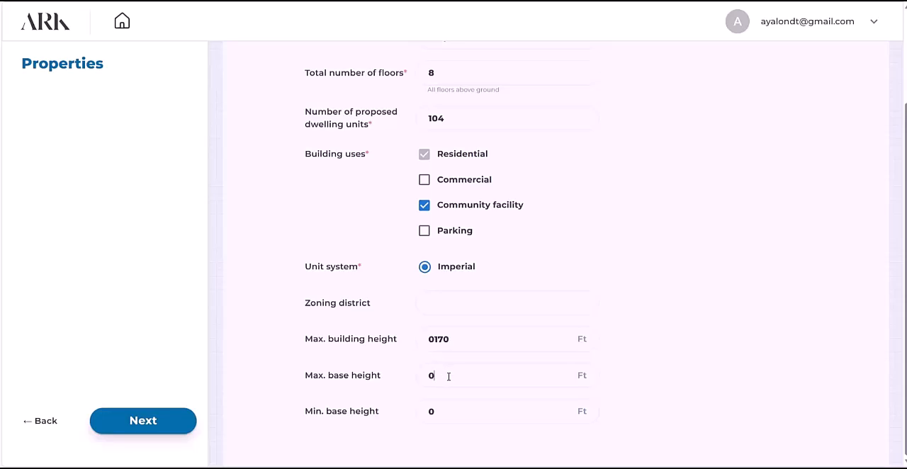
pyautogui.write('105')
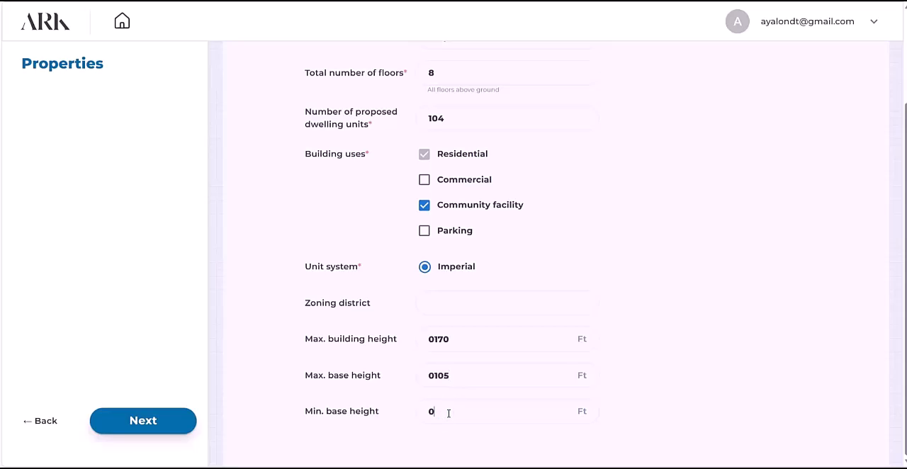
pyautogui.write('60')
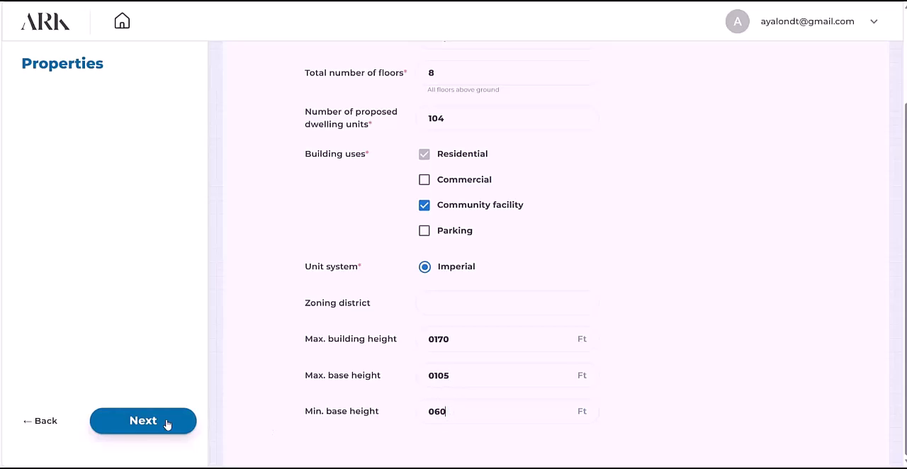
pyautogui.click(142, 420)
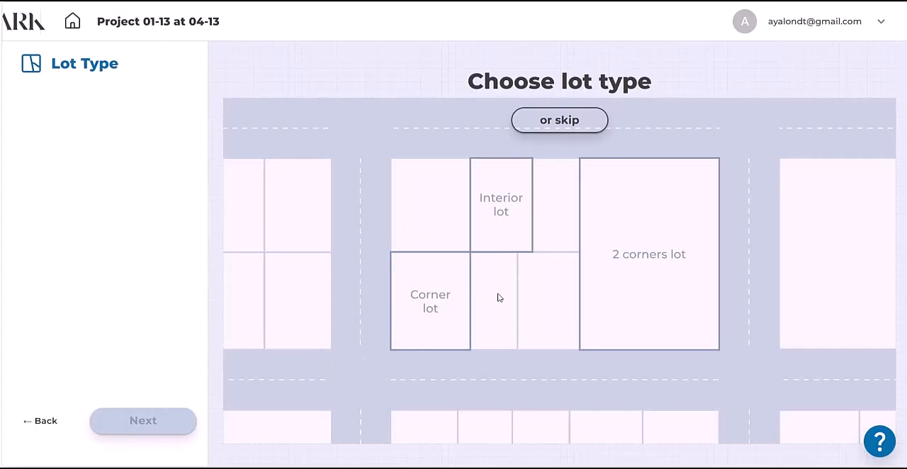
pyautogui.moveTo(487, 291)
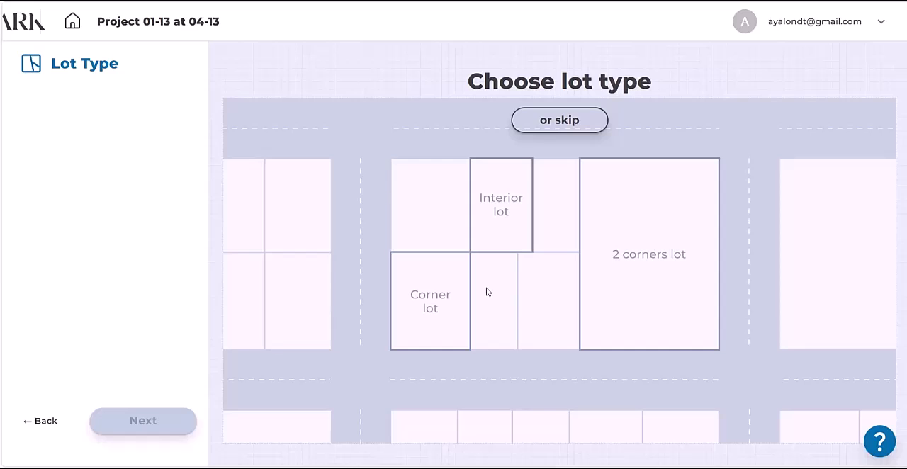
# Choose Interior lot as the lot type, giving a 100 by 100 ft lot
pyautogui.click(502, 204)
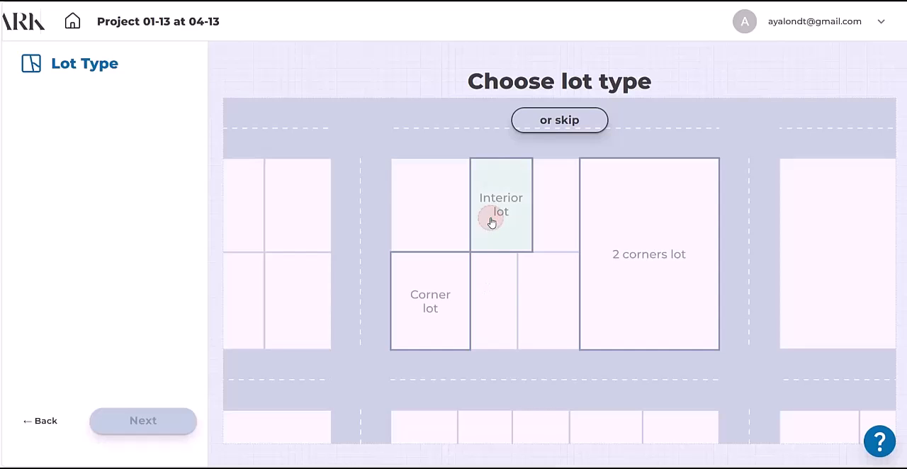
pyautogui.click(501, 204)
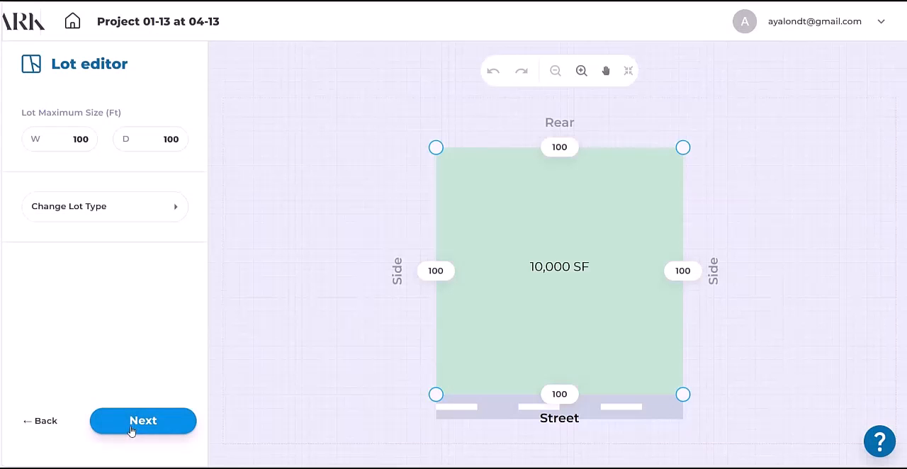
# Try corner and two-corner lot types, then revert the lot to a single street front
pyautogui.click(176, 207)
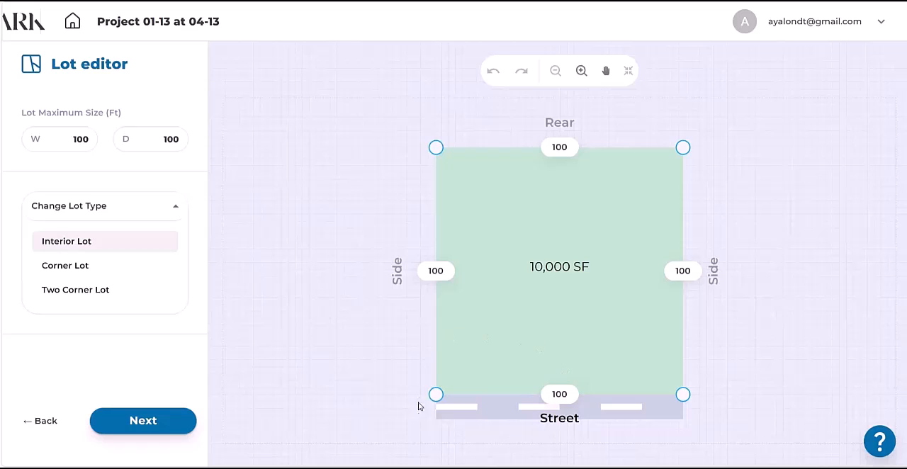
pyautogui.moveTo(659, 417)
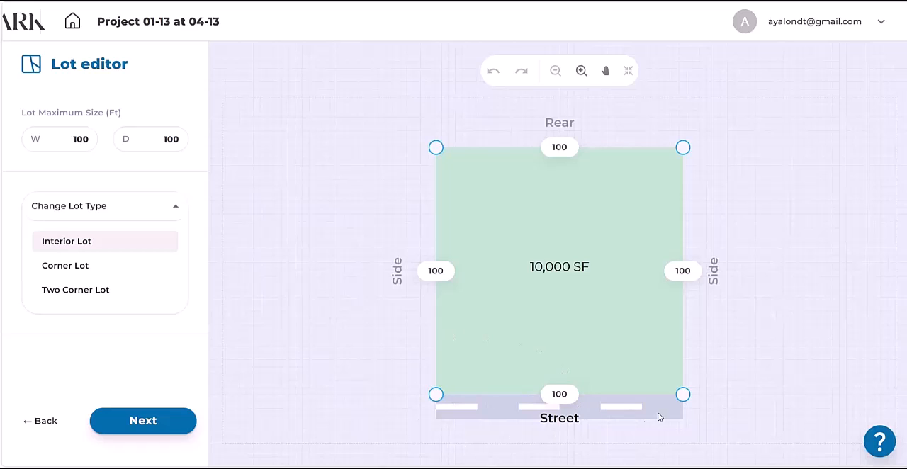
pyautogui.moveTo(600, 407)
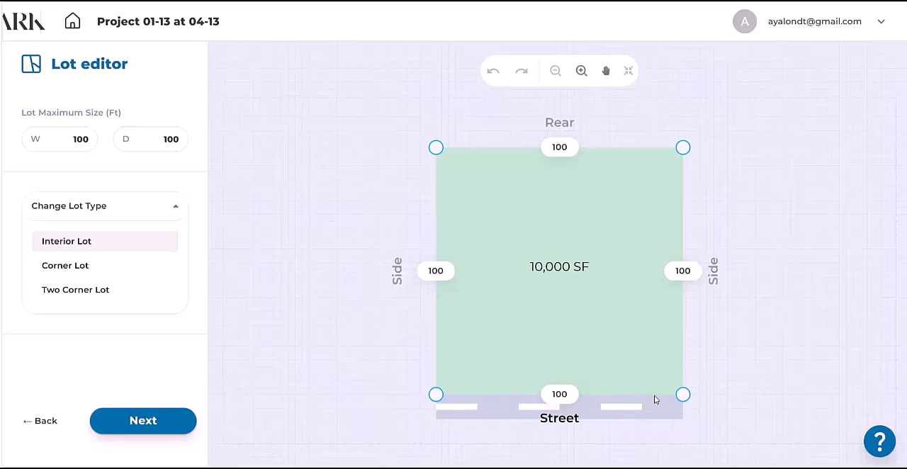
pyautogui.moveTo(179, 216)
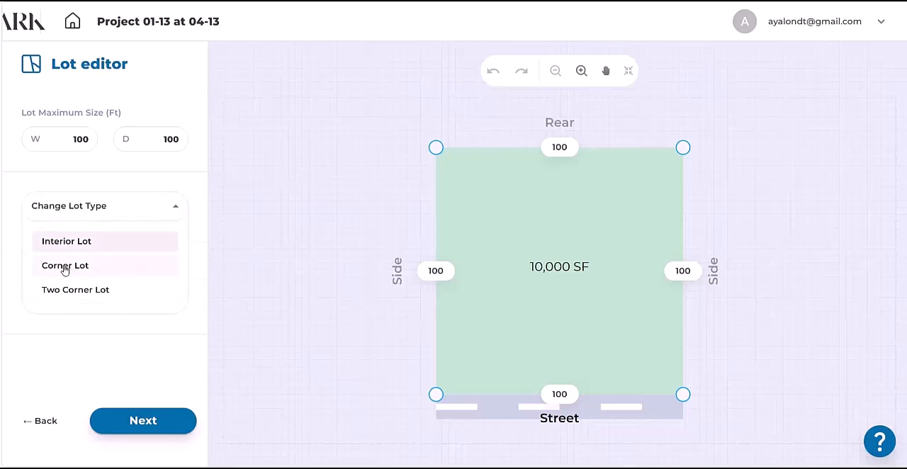
pyautogui.click(65, 265)
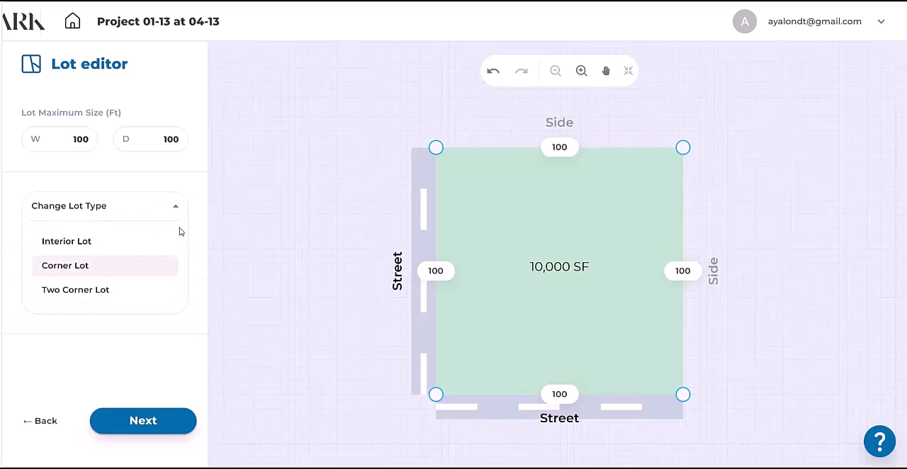
pyautogui.click(105, 207)
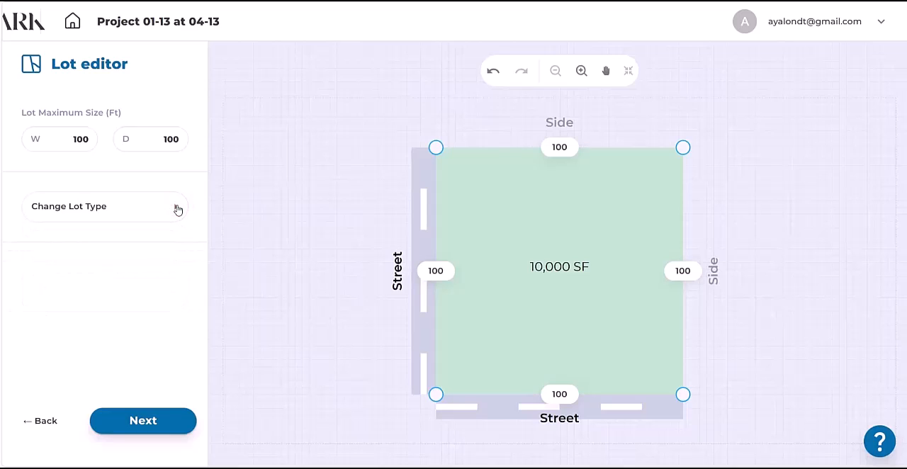
pyautogui.click(104, 207)
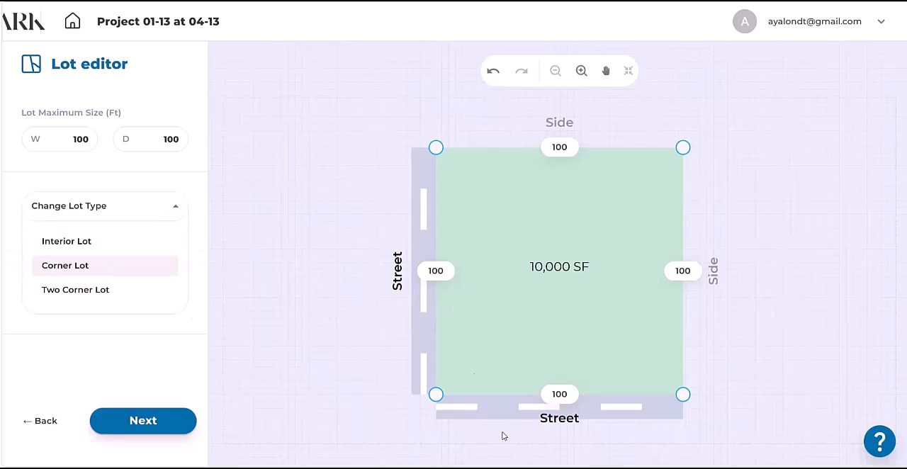
pyautogui.moveTo(804, 422)
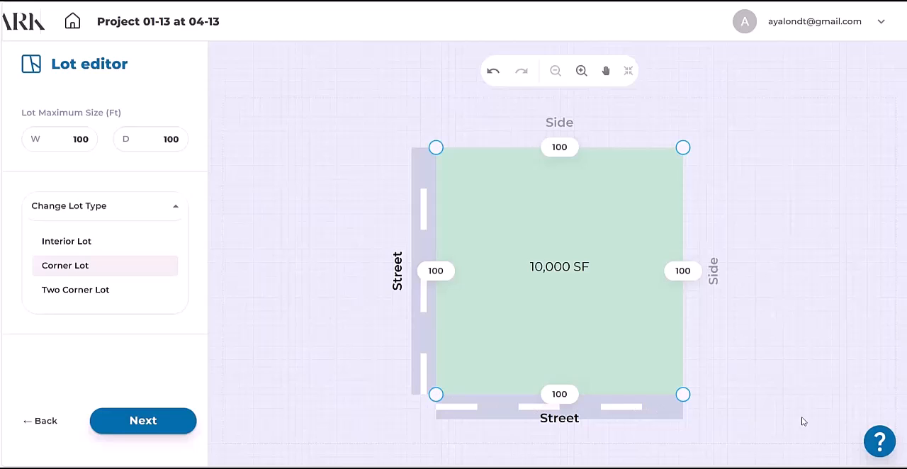
pyautogui.moveTo(833, 405)
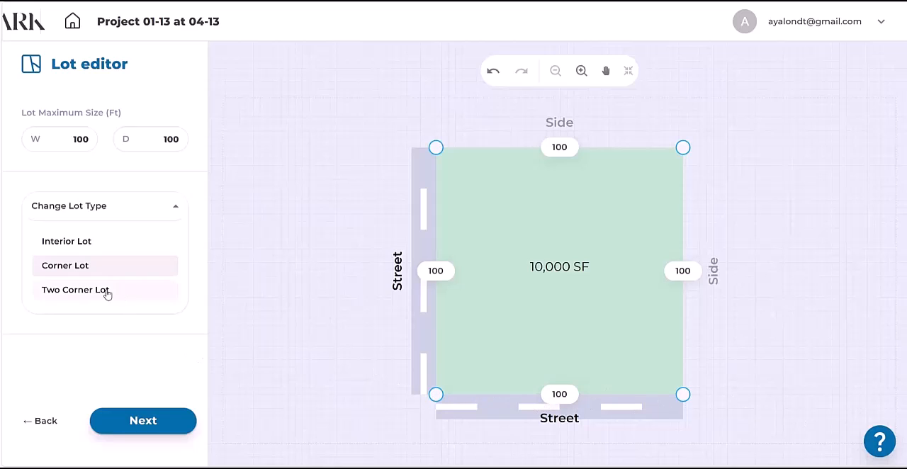
pyautogui.click(75, 289)
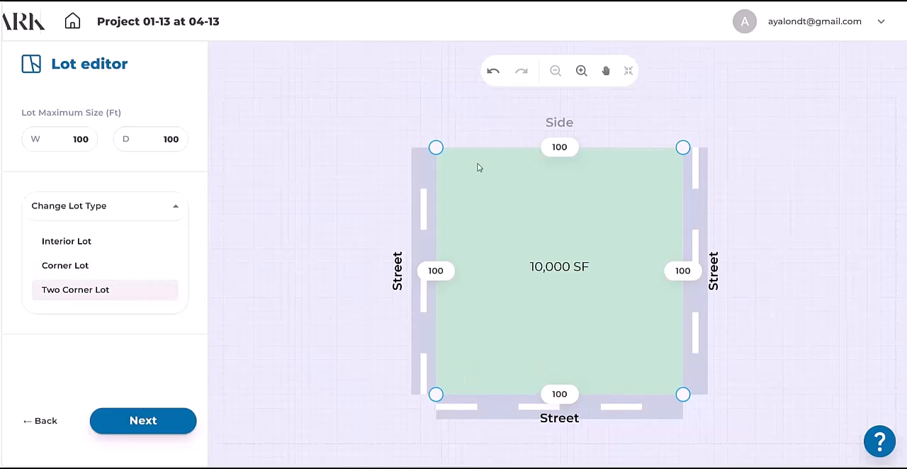
pyautogui.moveTo(408, 379)
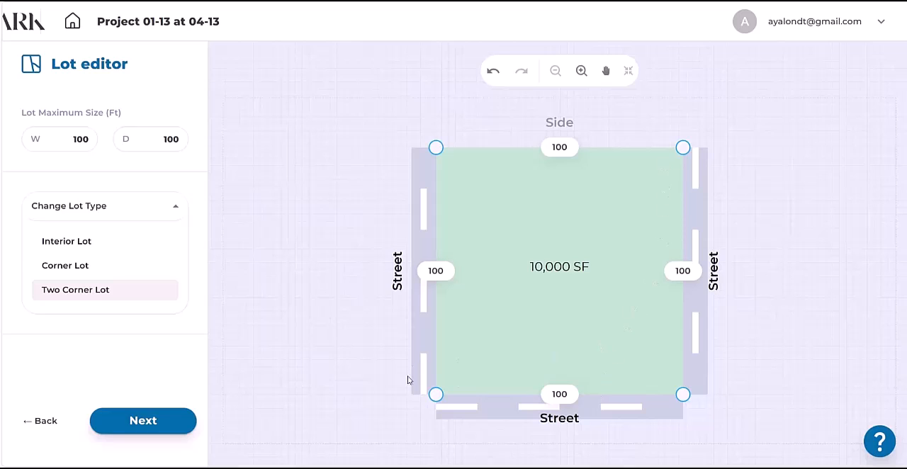
pyautogui.moveTo(496, 382)
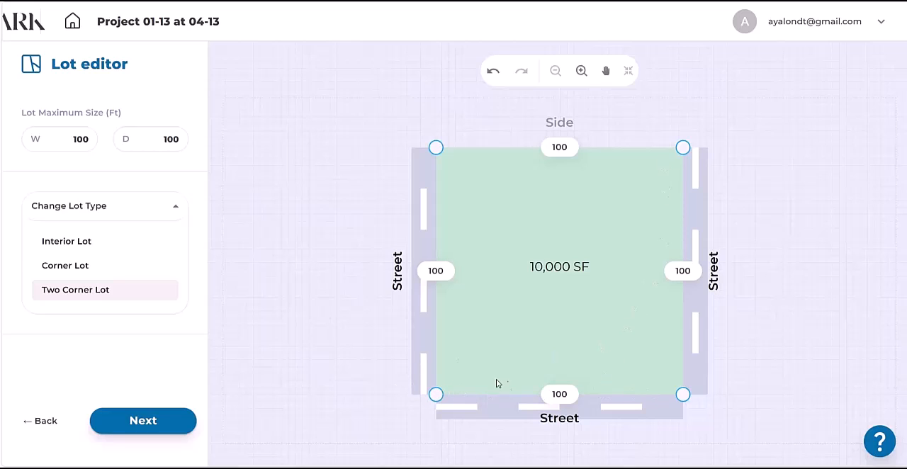
pyautogui.moveTo(530, 408)
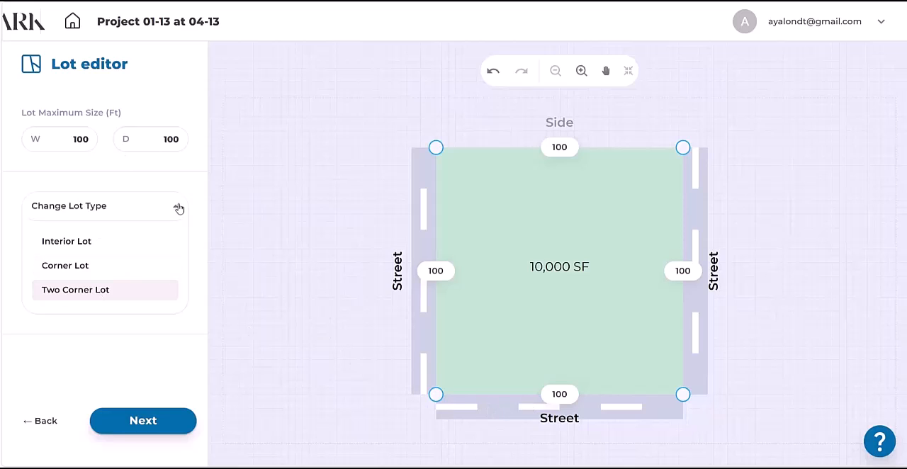
pyautogui.click(105, 207)
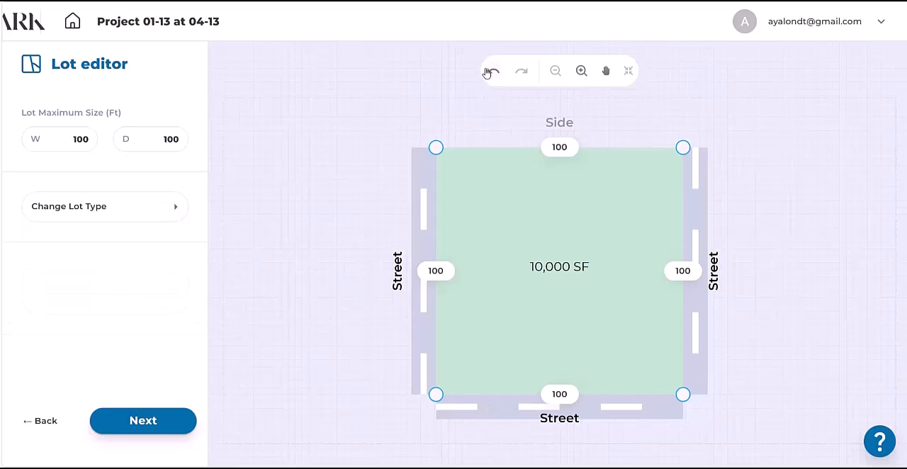
pyautogui.click(490, 71)
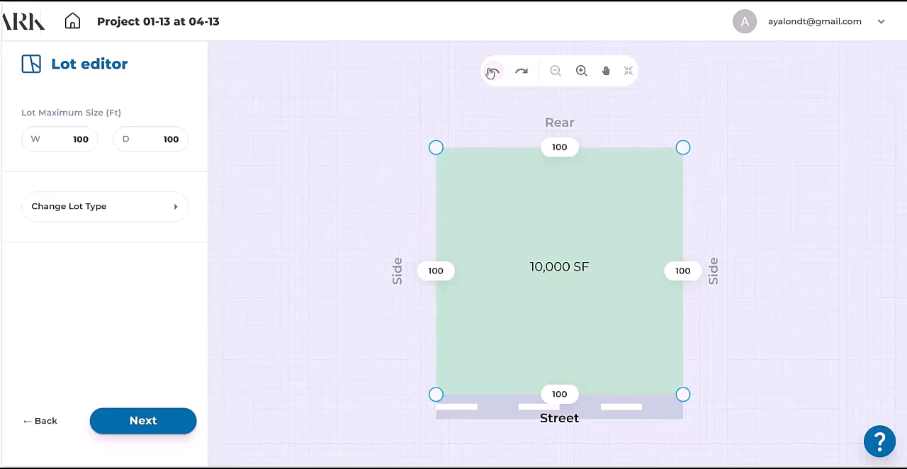
# Widen the lot to 165 ft by 100 ft deep (16,500 SF) and confirm
pyautogui.click(71, 139)
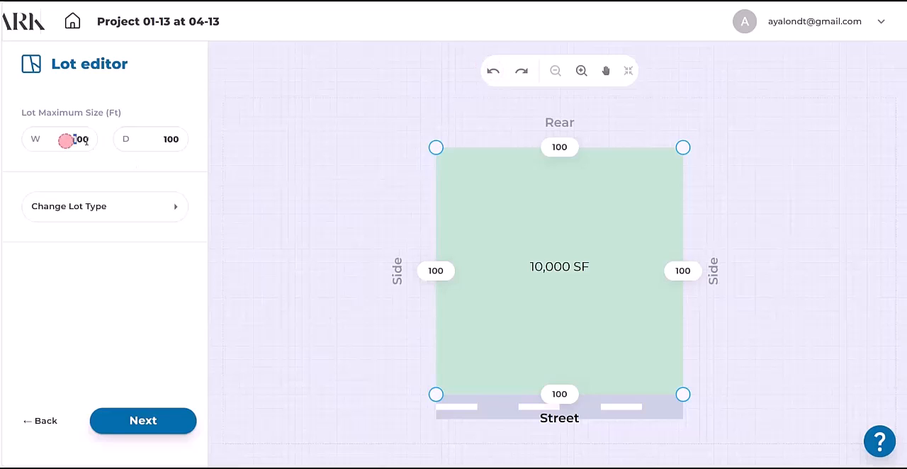
pyautogui.click(71, 139)
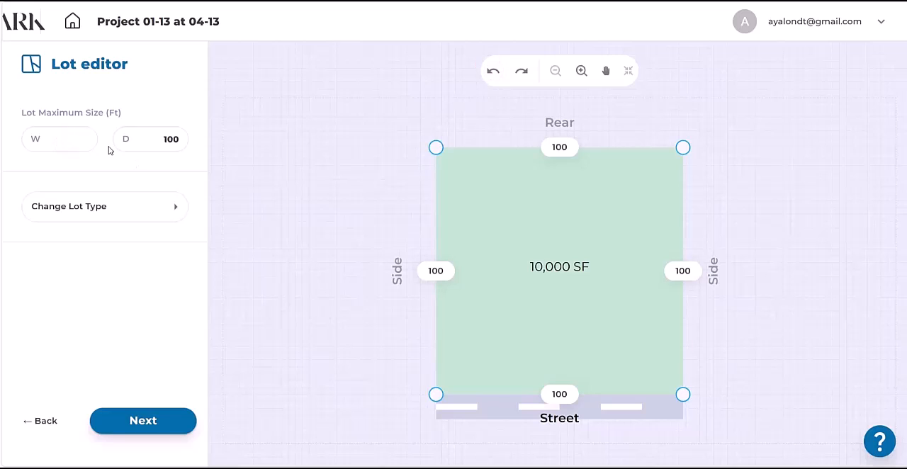
pyautogui.write('165')
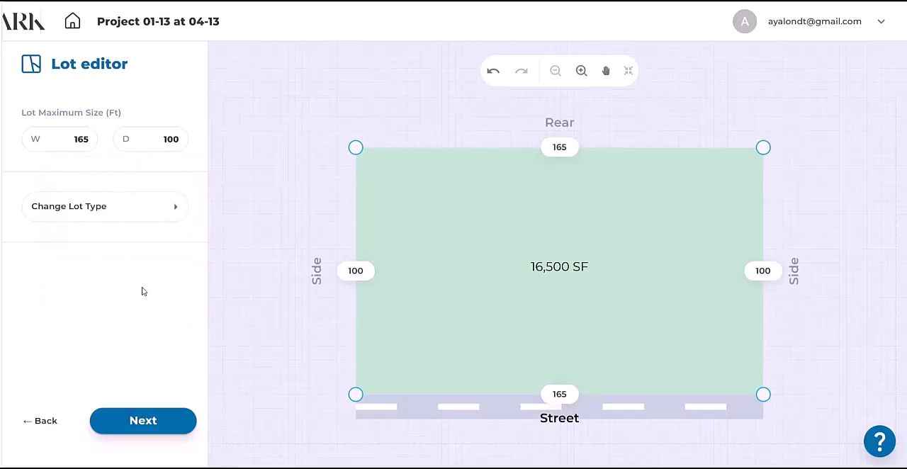
pyautogui.click(141, 420)
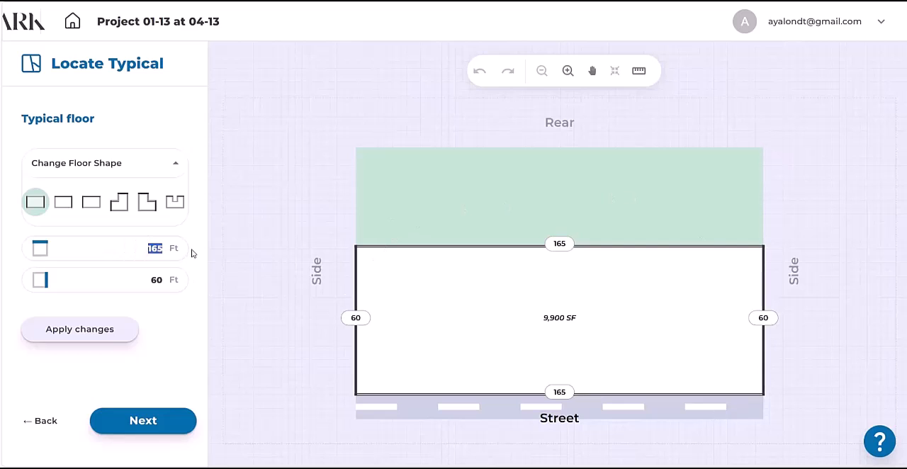
# Make the typical floor an 83 by 67 ft right-corner rectangle and proceed to core selection
pyautogui.write('83')
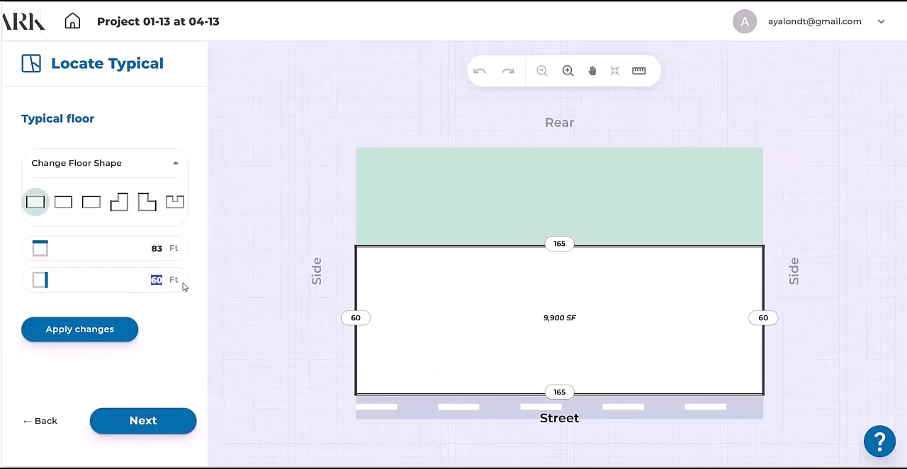
pyautogui.write('67')
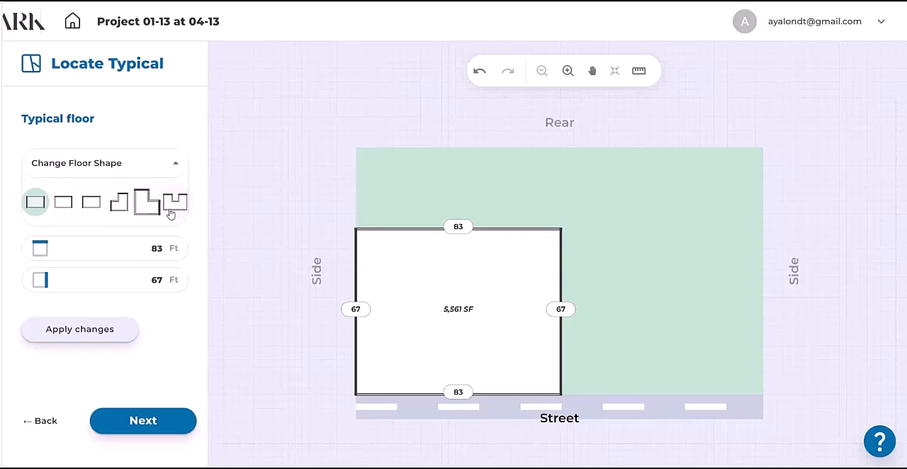
pyautogui.moveTo(176, 201)
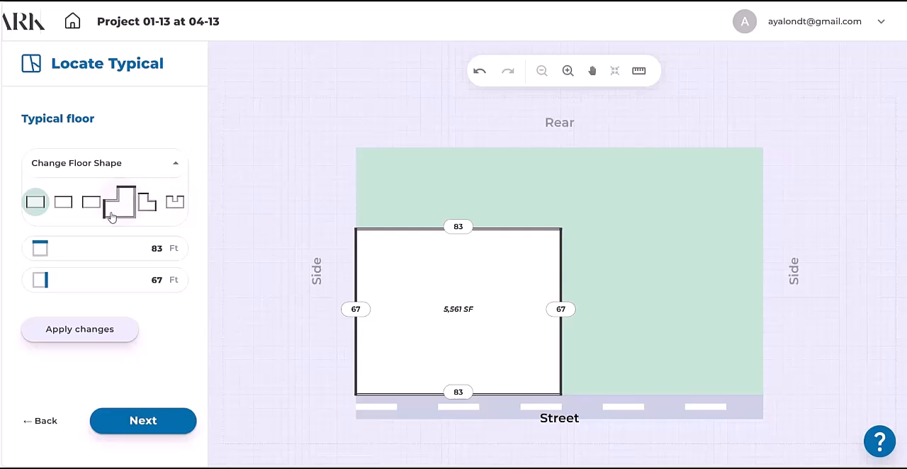
pyautogui.moveTo(119, 201)
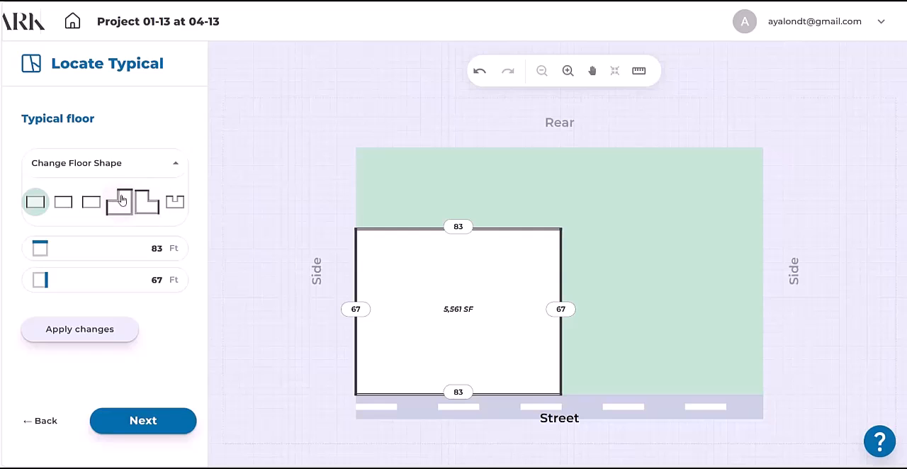
pyautogui.moveTo(91, 201)
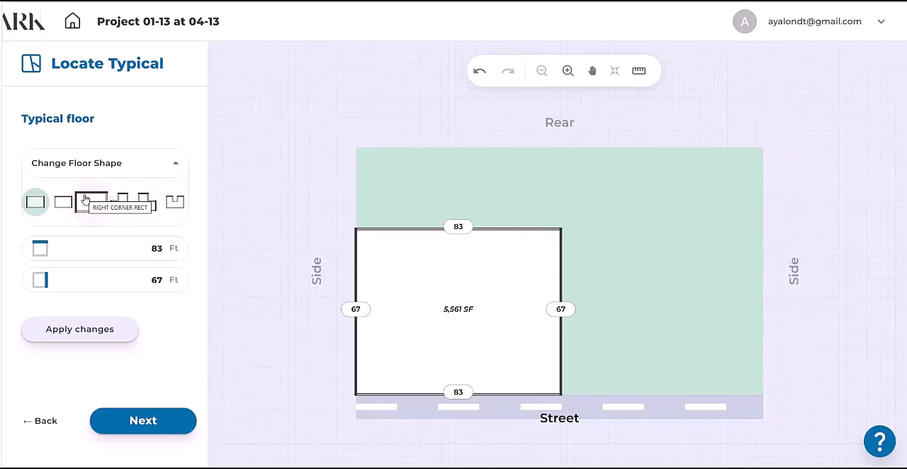
pyautogui.moveTo(63, 202)
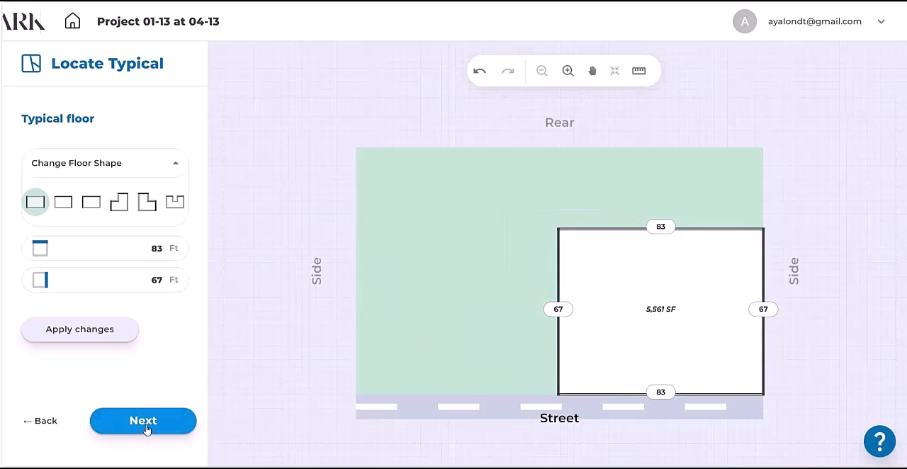
pyautogui.click(142, 419)
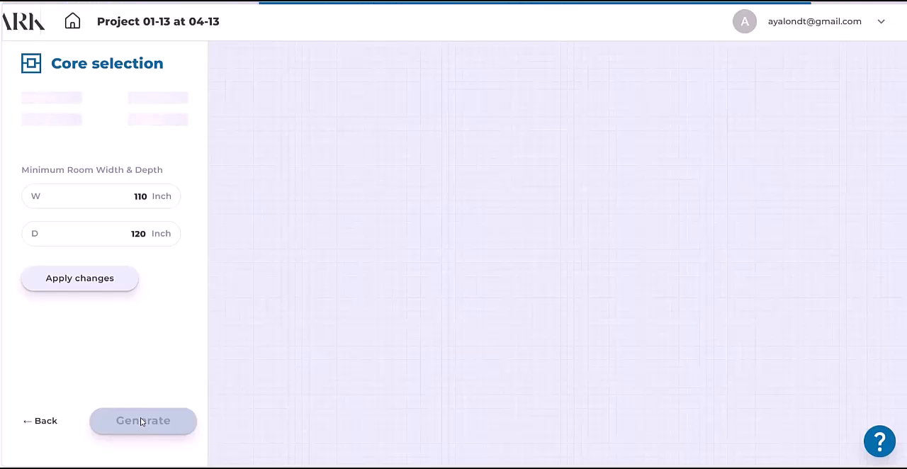
pyautogui.moveTo(472, 295)
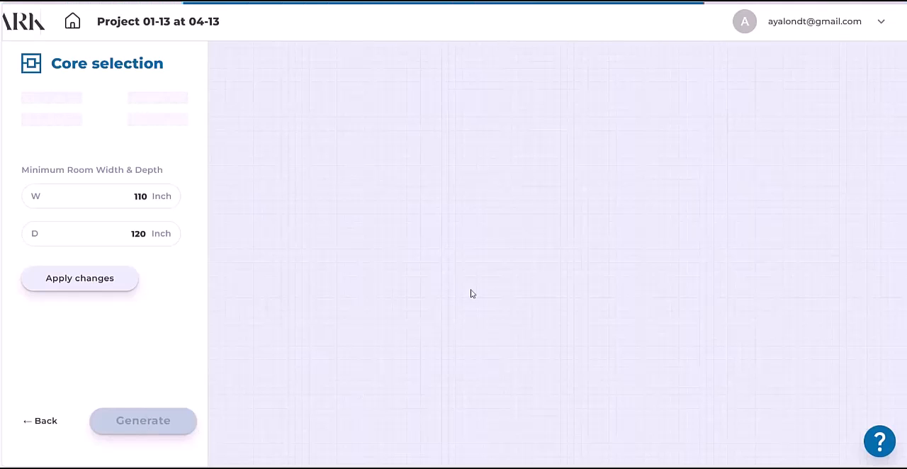
pyautogui.moveTo(291, 105)
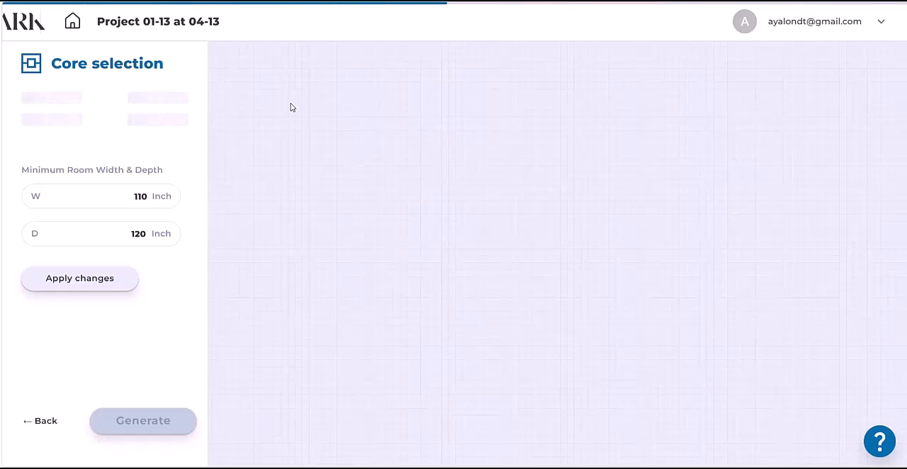
# Generate the core layout options with a 108-inch minimum room width
pyautogui.click(142, 419)
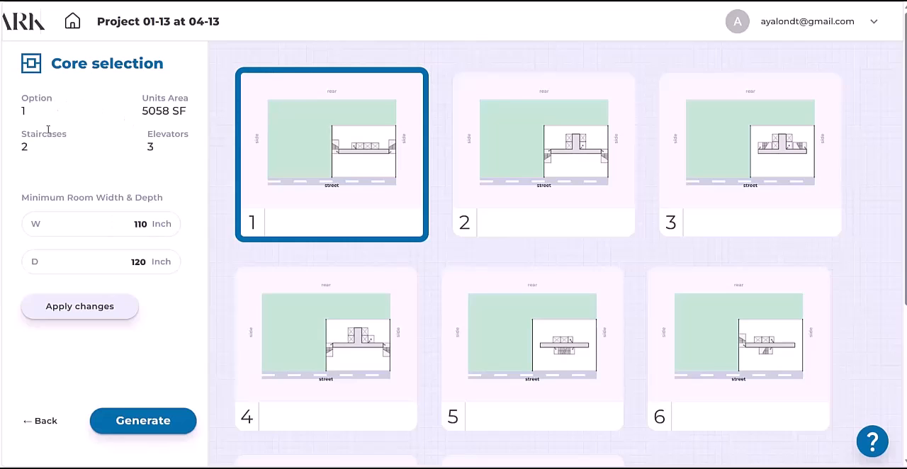
pyautogui.moveTo(207, 174)
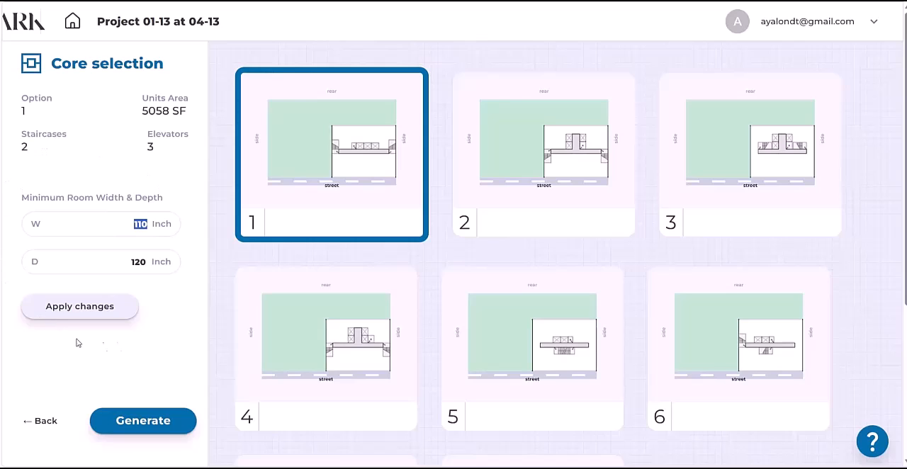
pyautogui.moveTo(37, 316)
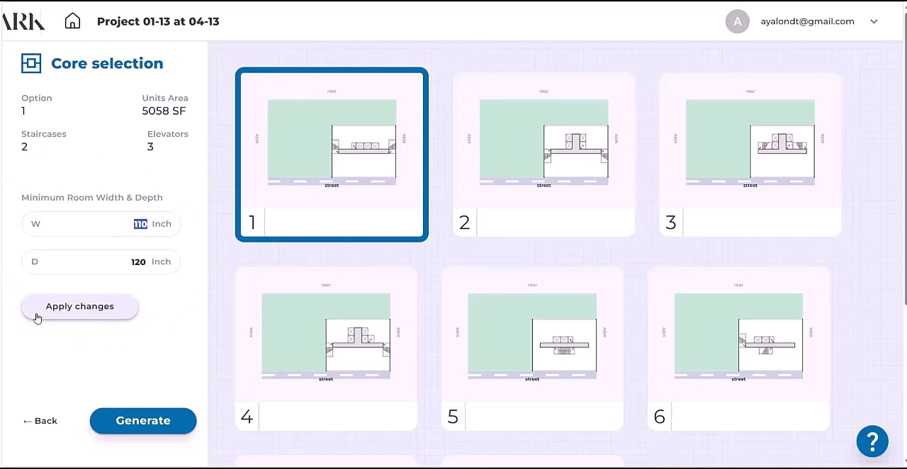
pyautogui.moveTo(34, 320)
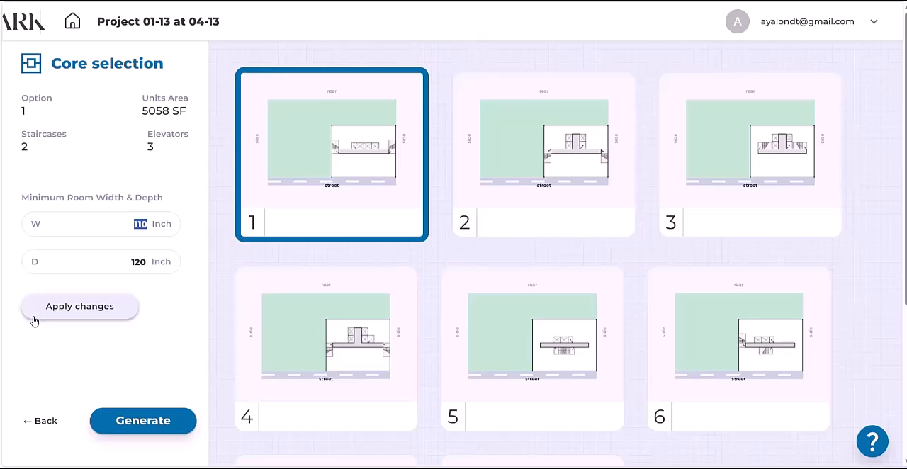
pyautogui.moveTo(39, 298)
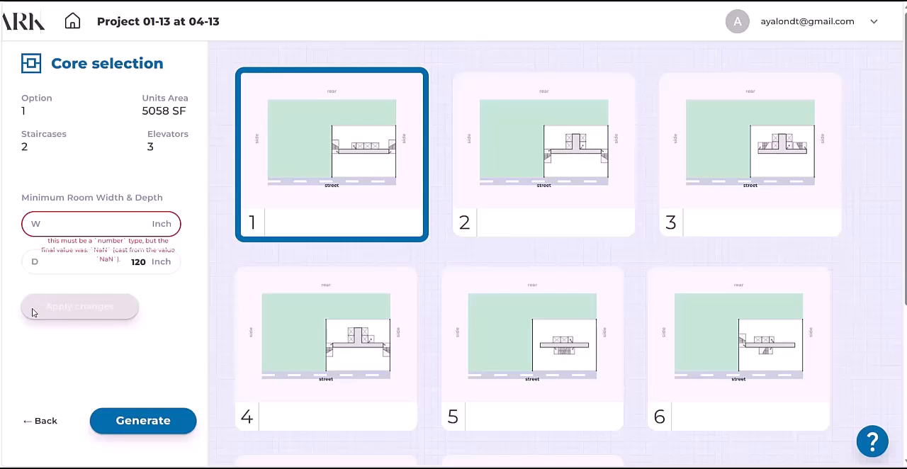
pyautogui.write('108')
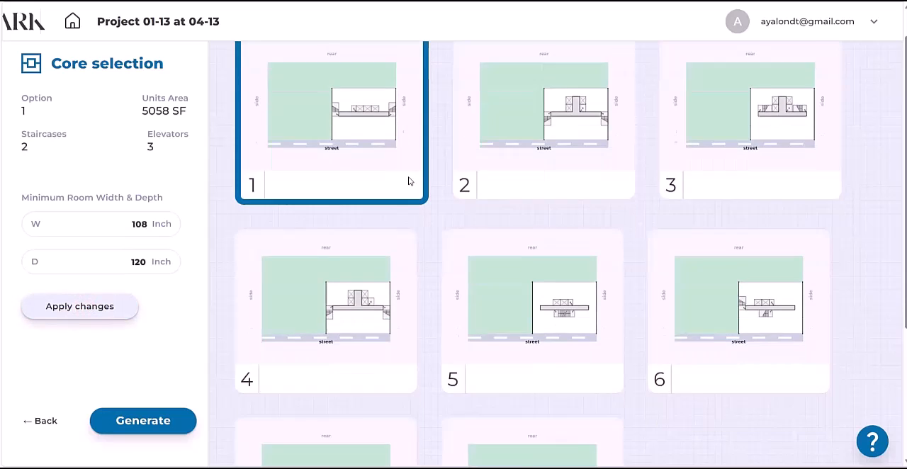
# Select core option 7 (2 staircases, 2 elevators) and generate the 8-floor schematic section
pyautogui.scroll(-3)
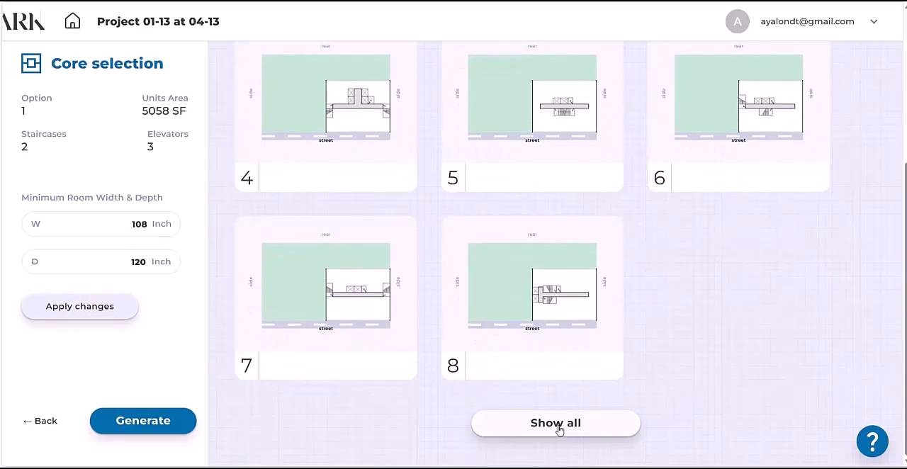
pyautogui.click(555, 422)
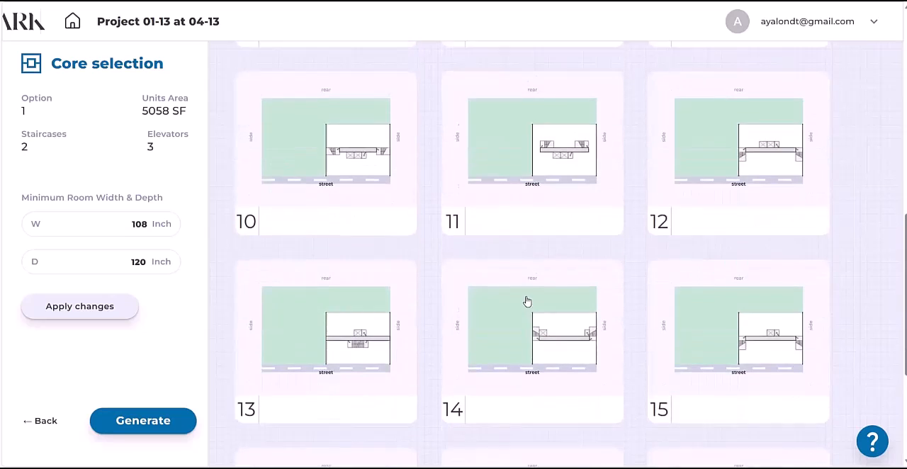
pyautogui.scroll(-3)
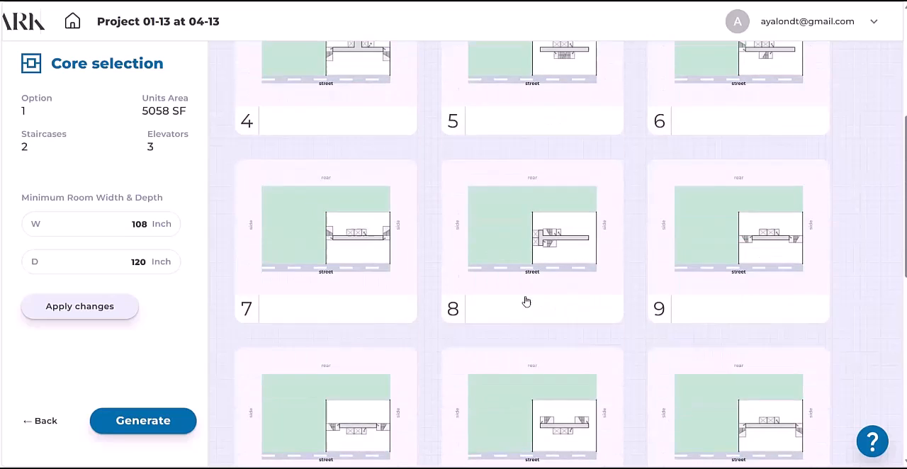
pyautogui.click(326, 240)
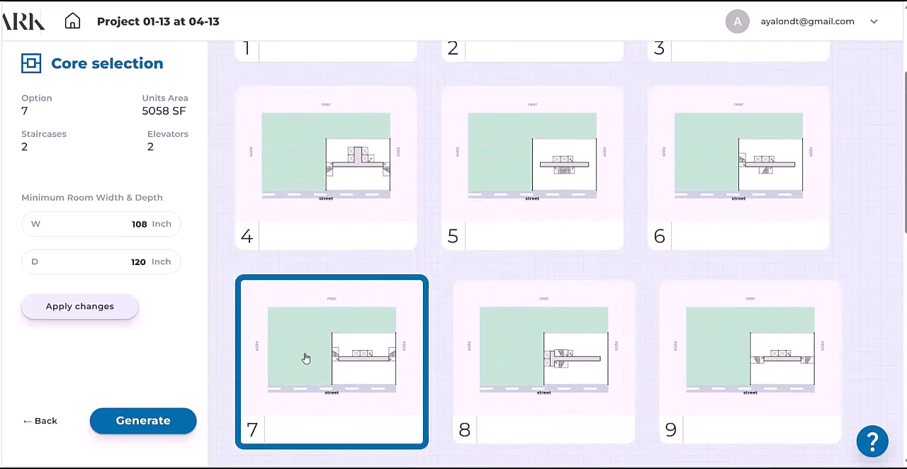
pyautogui.click(142, 419)
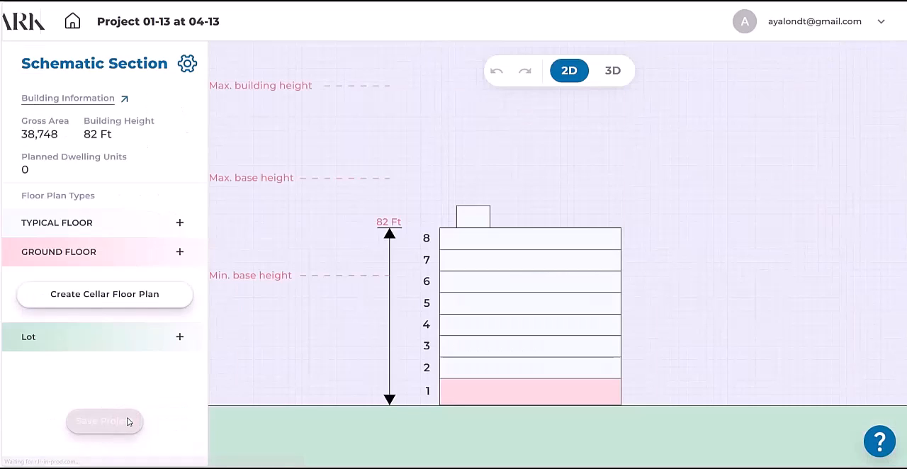
# Select the typical floor (floors 2–8) in the section and open it in the floor editor
pyautogui.click(612, 71)
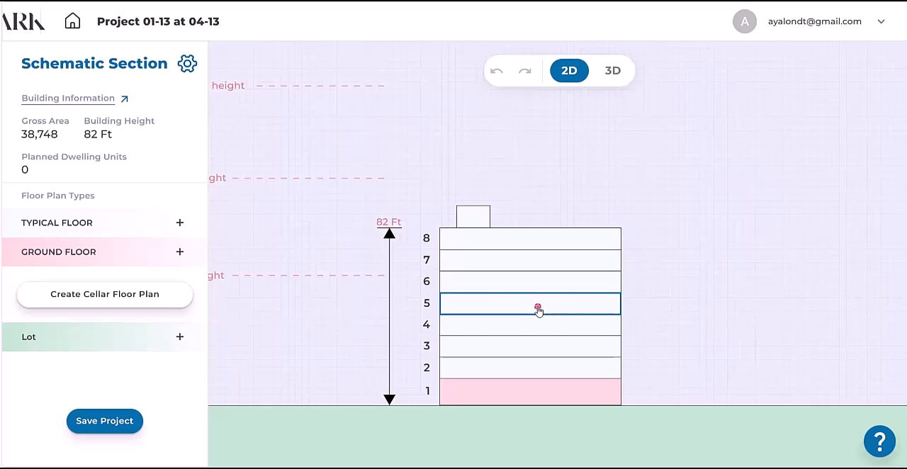
pyautogui.click(530, 303)
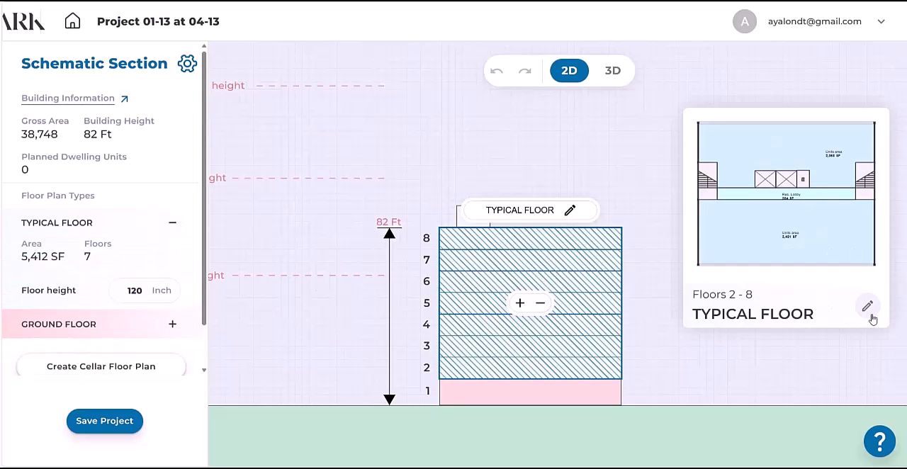
pyautogui.moveTo(867, 306)
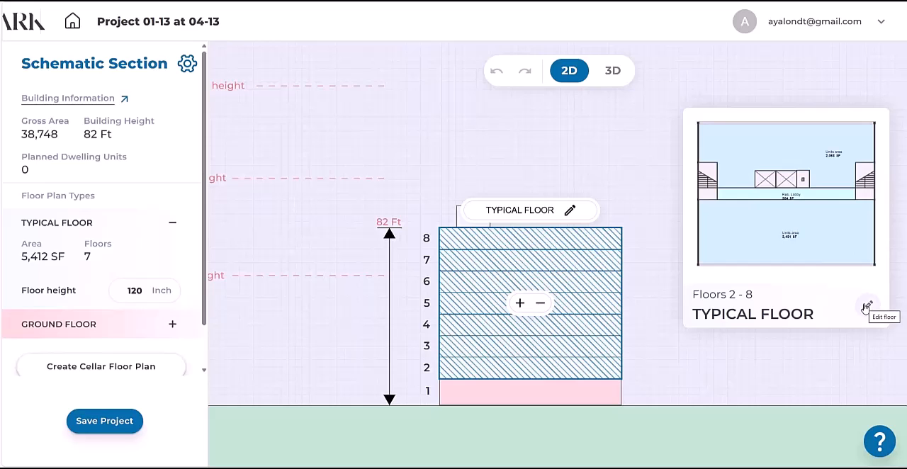
pyautogui.click(867, 304)
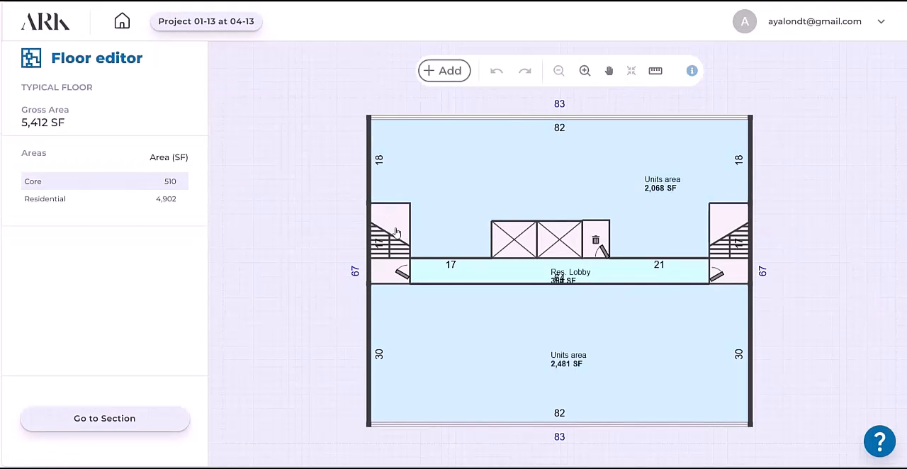
# Move the two stair cores to opposite sides of the lobby, giving 2,172 and 2,376 SF units areas
pyautogui.click(389, 229)
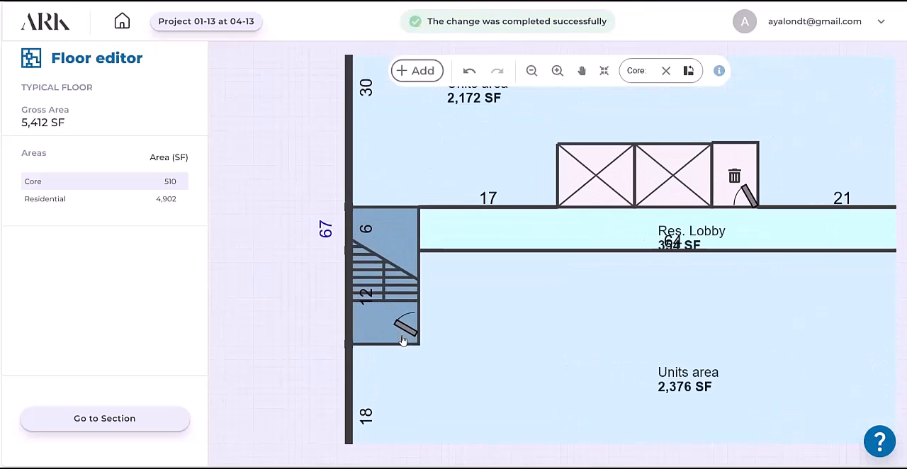
pyautogui.click(386, 277)
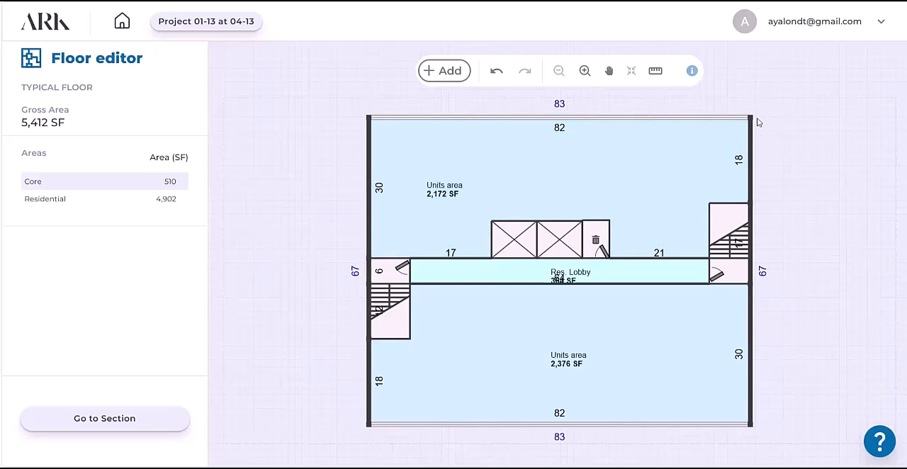
pyautogui.moveTo(306, 91)
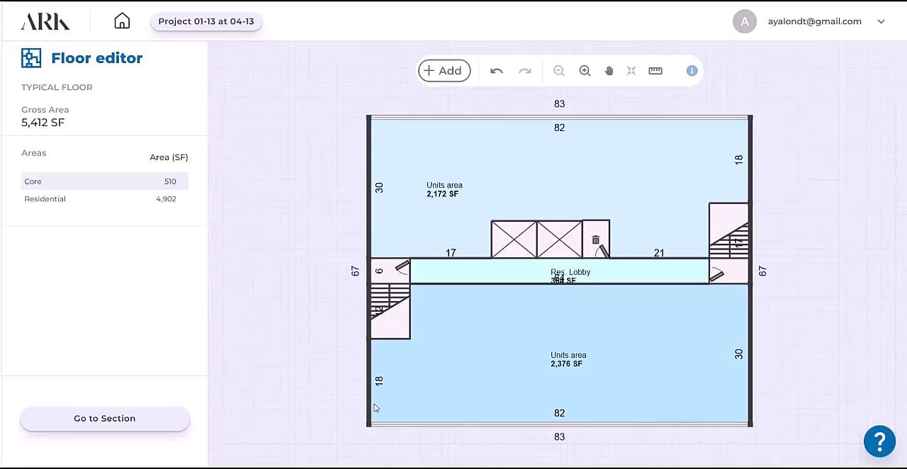
pyautogui.moveTo(402, 403)
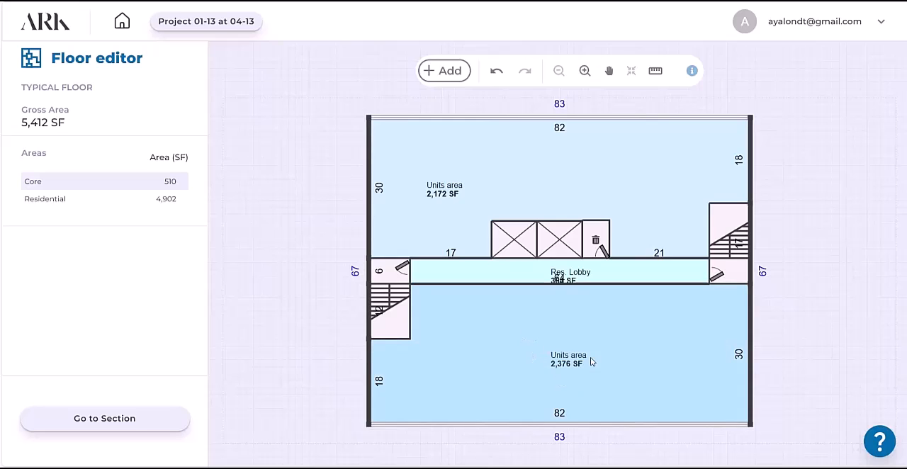
pyautogui.moveTo(491, 340)
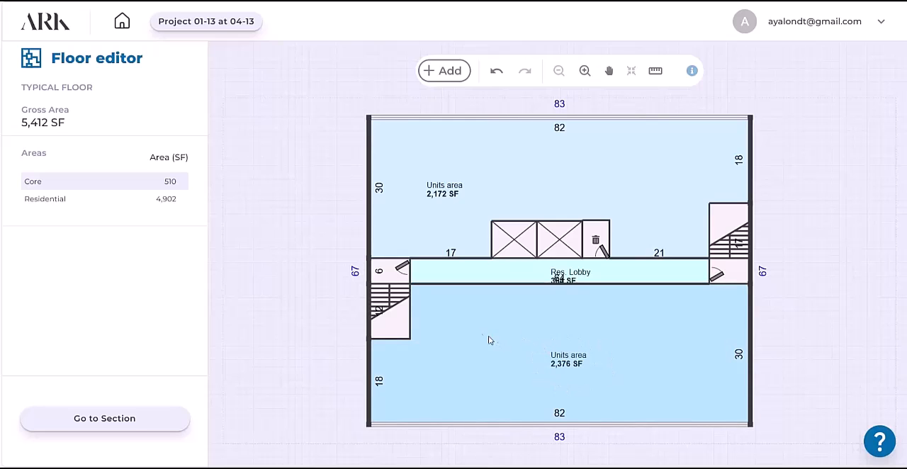
# Keep the lower 2,376 SF units area Residential and start planning its units
pyautogui.click(567, 347)
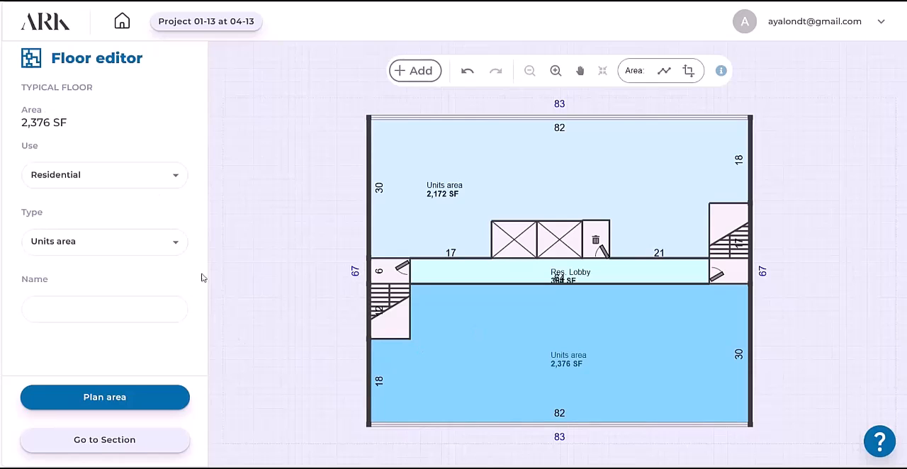
pyautogui.click(105, 176)
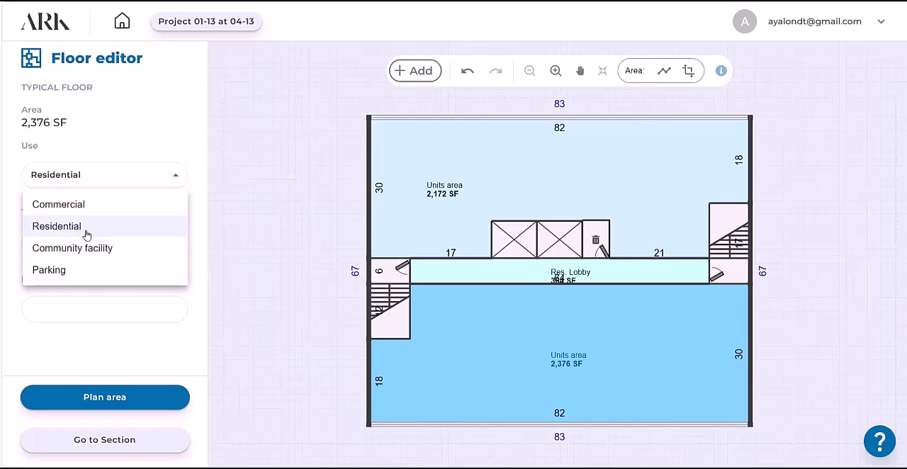
pyautogui.click(57, 227)
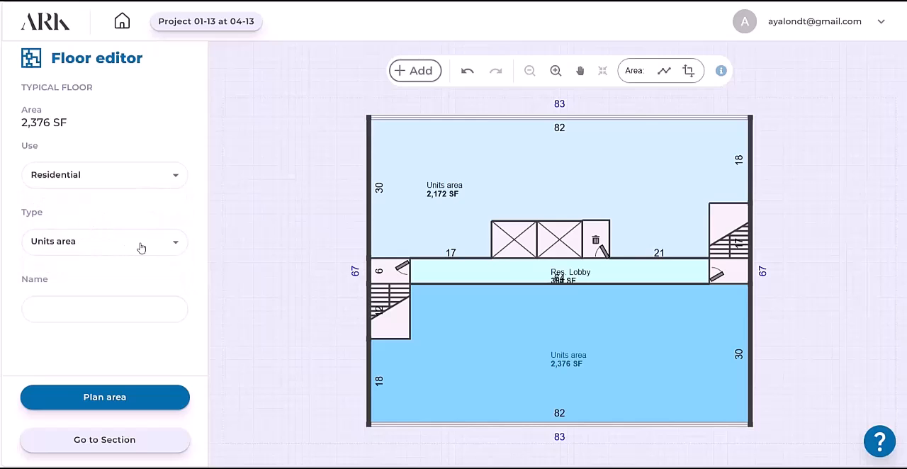
pyautogui.moveTo(102, 271)
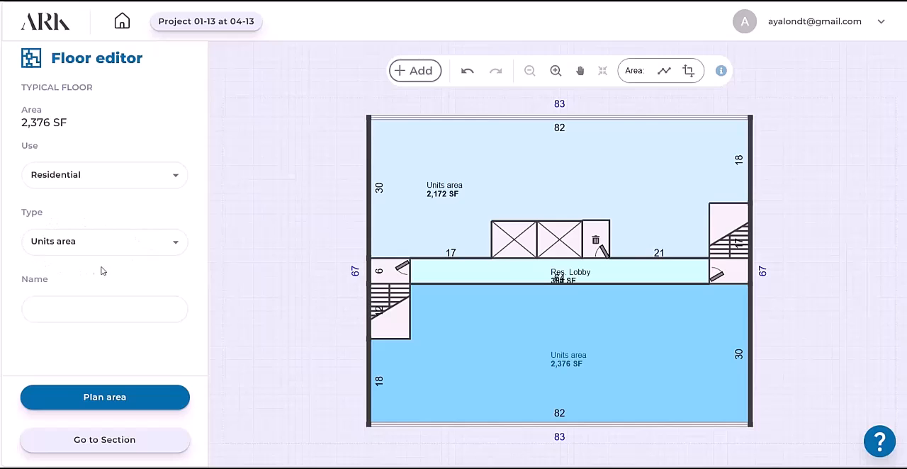
pyautogui.moveTo(433, 394)
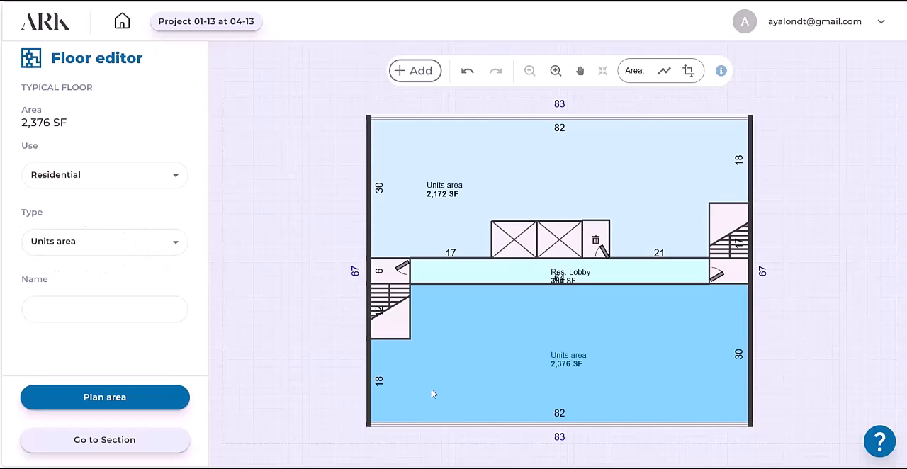
pyautogui.moveTo(472, 405)
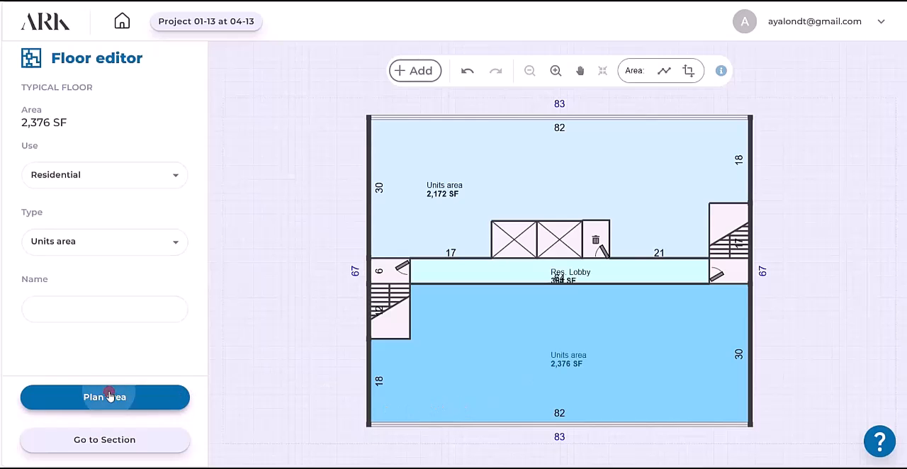
pyautogui.click(105, 397)
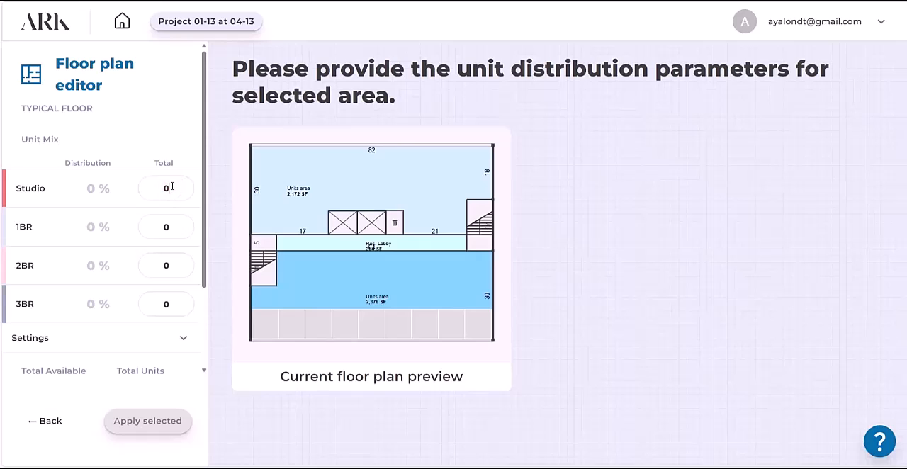
# Set the lower area's unit mix to 2 studios and 2 one-bedroom units
pyautogui.write('2')
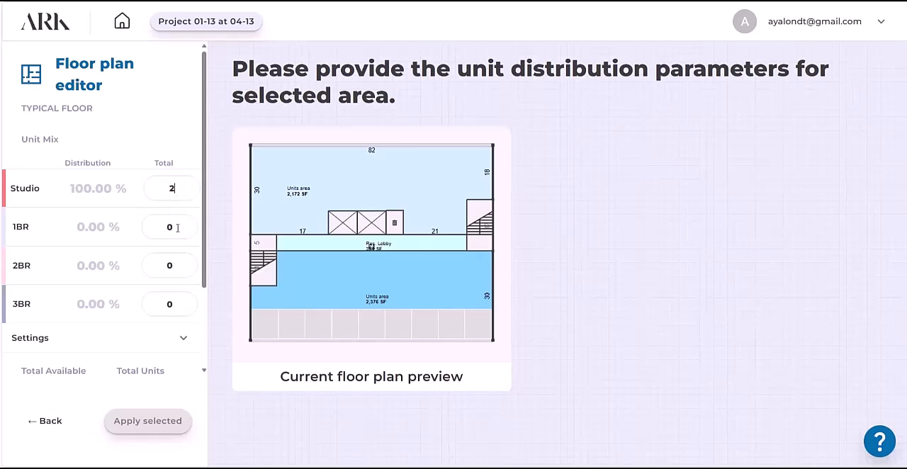
pyautogui.write('2')
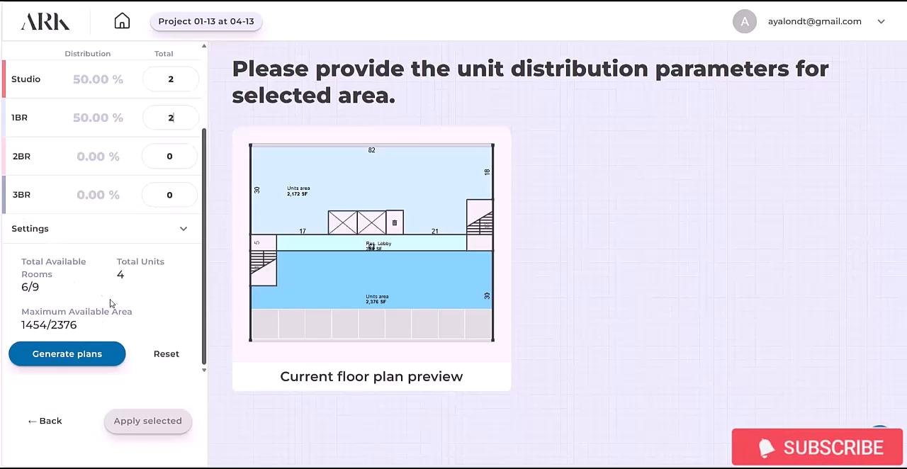
pyautogui.moveTo(49, 320)
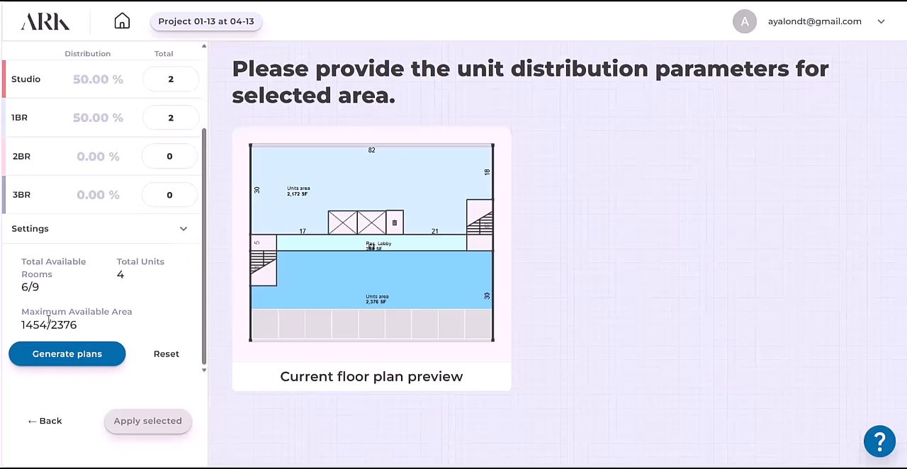
pyautogui.moveTo(17, 346)
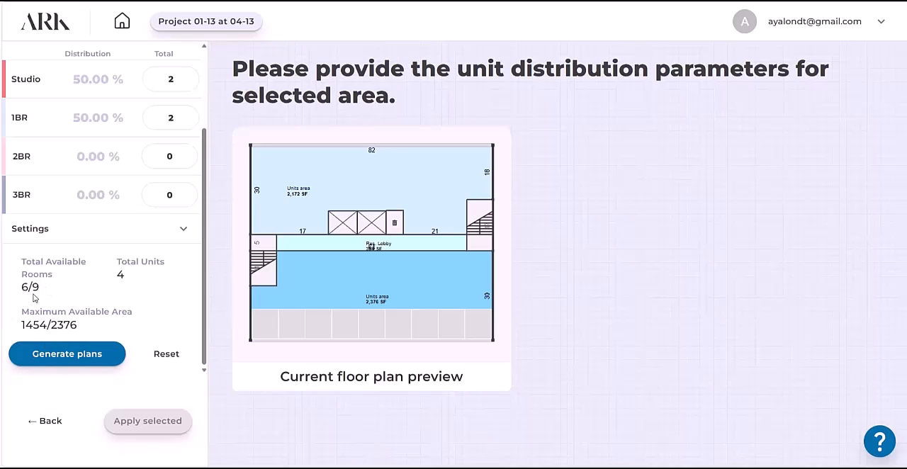
pyautogui.moveTo(479, 351)
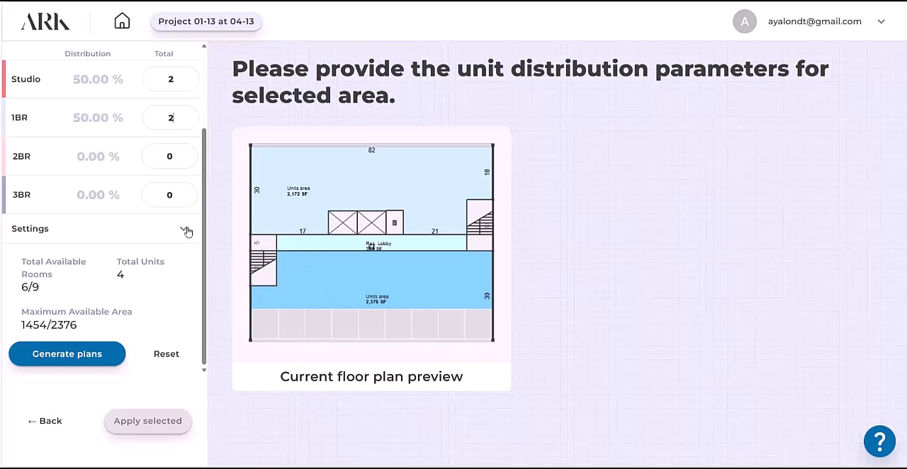
# Review the unit pricing and size settings, then collapse them again
pyautogui.click(183, 230)
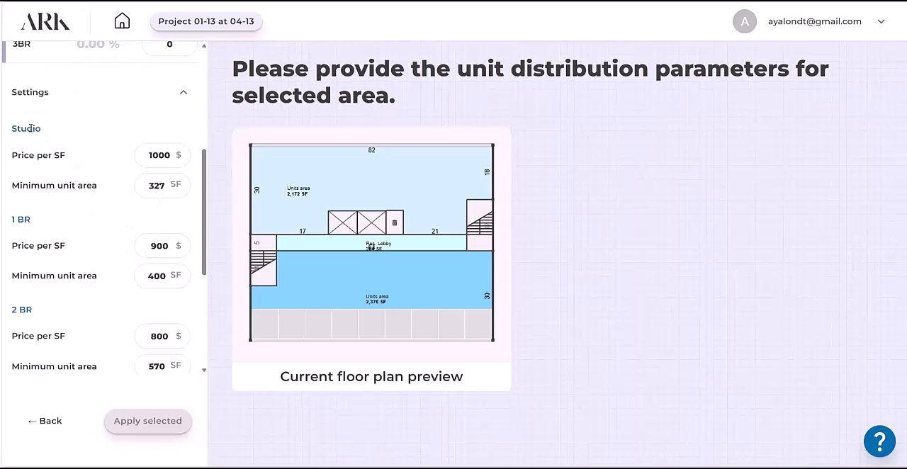
pyautogui.moveTo(180, 150)
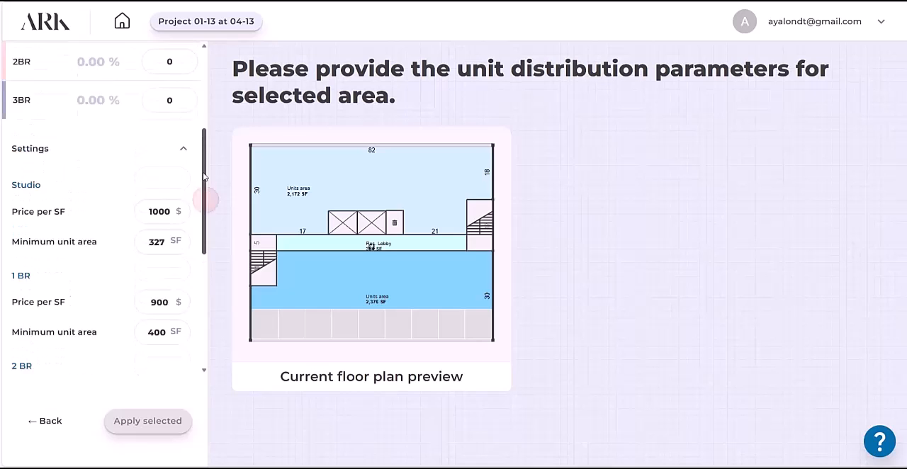
pyautogui.scroll(3)
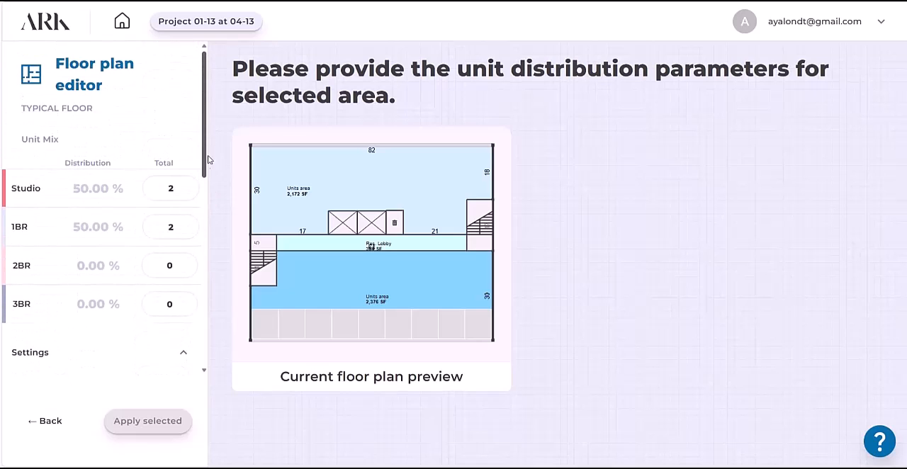
pyautogui.scroll(-3)
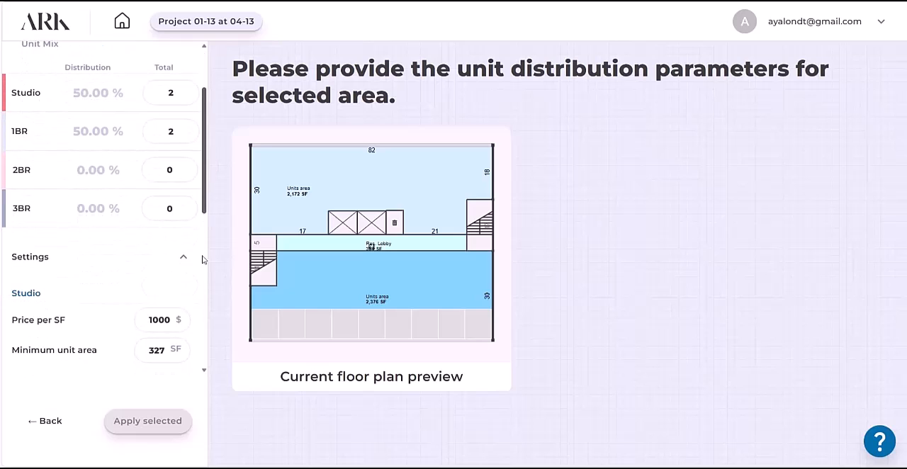
pyautogui.click(183, 256)
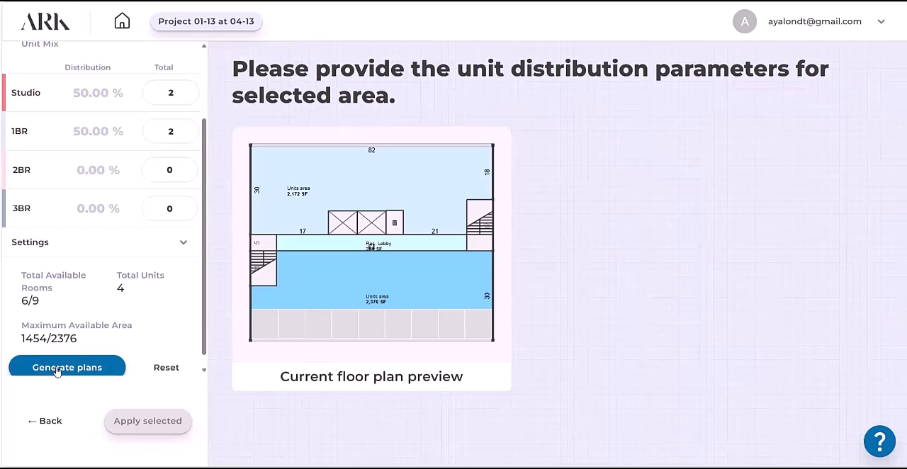
# Generate layouts for the 2-studio, 2-one-bedroom mix and apply the first option
pyautogui.click(67, 365)
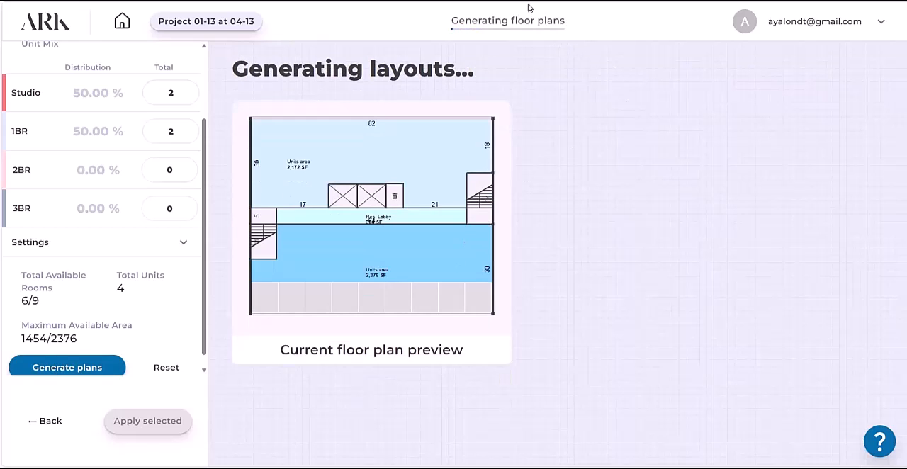
pyautogui.click(67, 366)
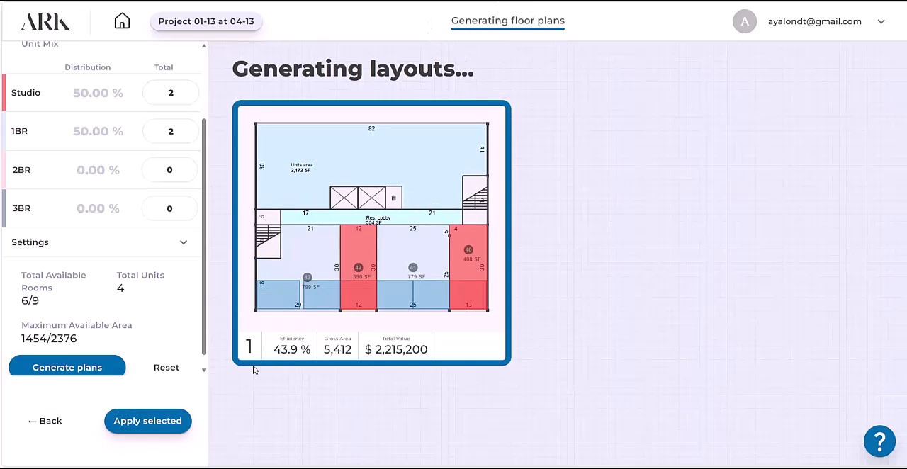
pyautogui.click(147, 420)
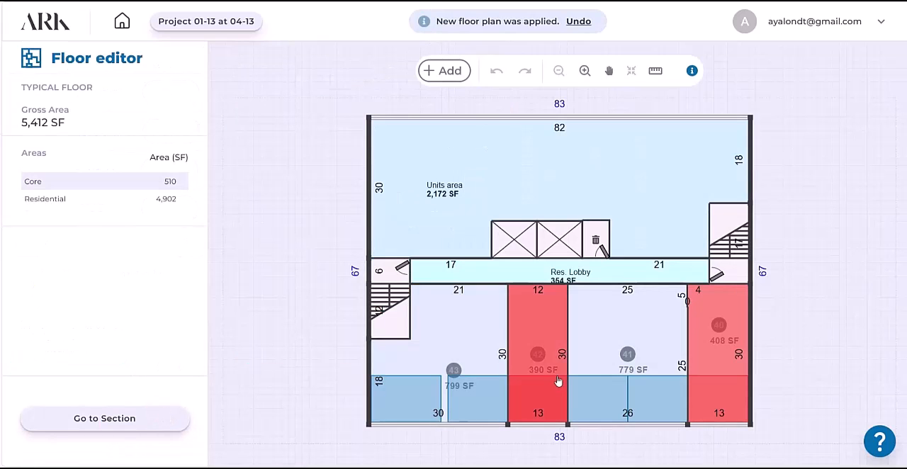
# Reshape the lower units to 377, 808, 393 and 798 SF with the studio between the one-bedrooms
pyautogui.click(626, 355)
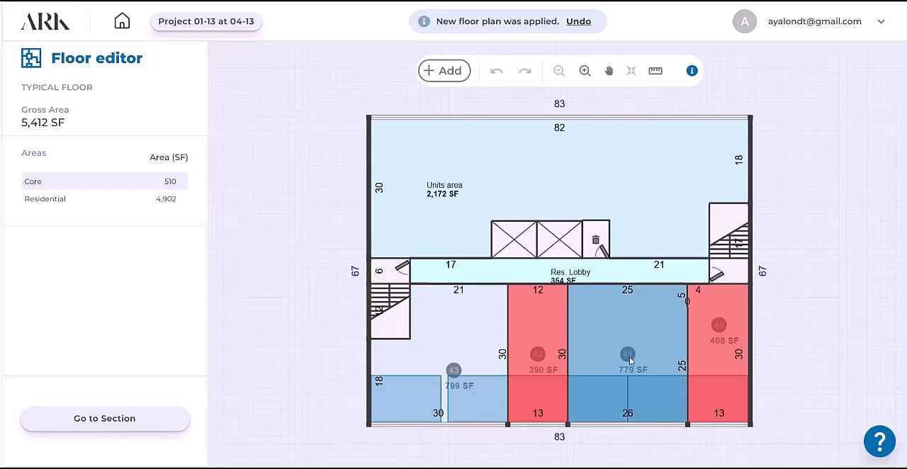
pyautogui.moveTo(584, 356)
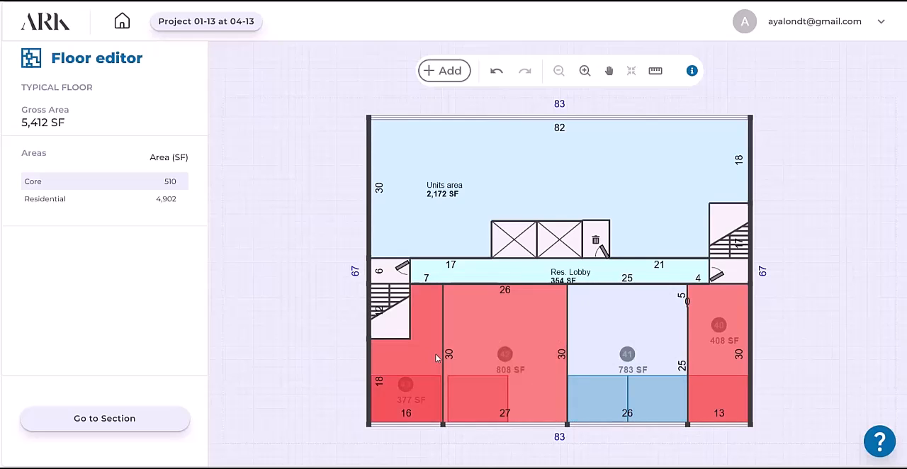
pyautogui.click(504, 355)
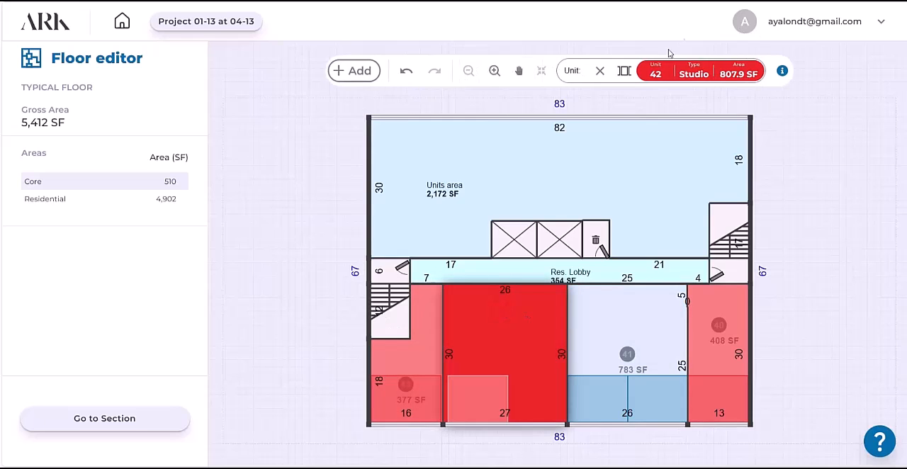
pyautogui.moveTo(624, 71)
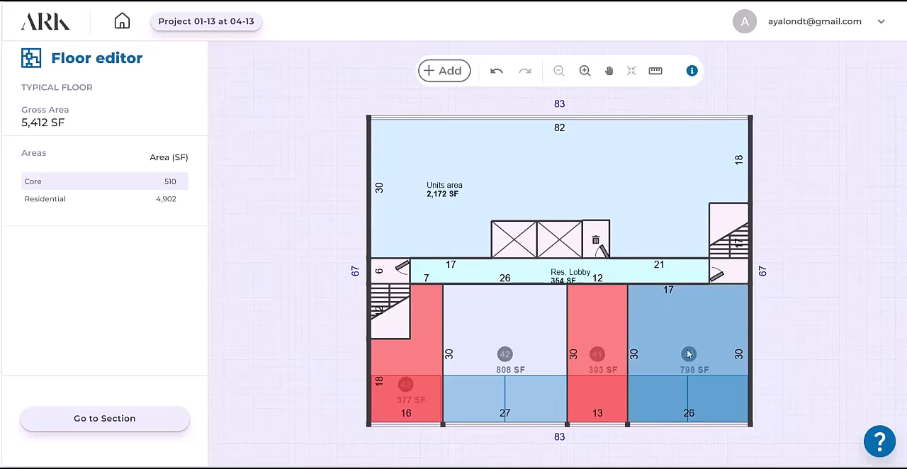
pyautogui.click(689, 354)
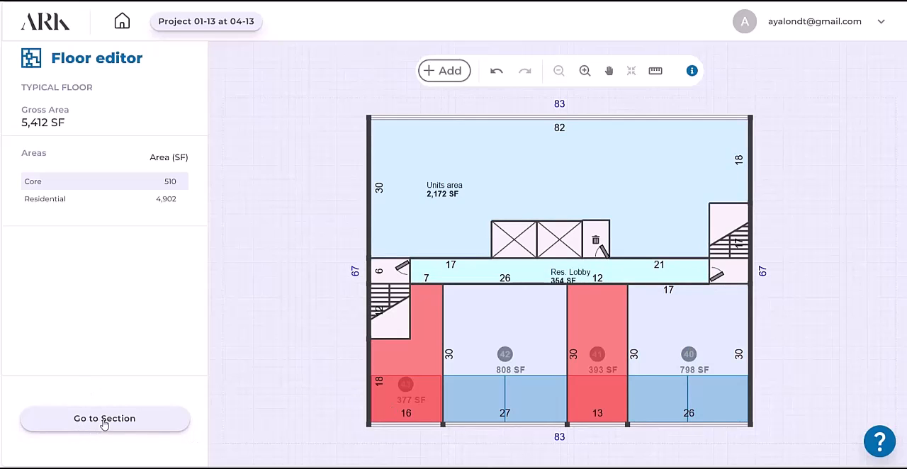
pyautogui.moveTo(131, 238)
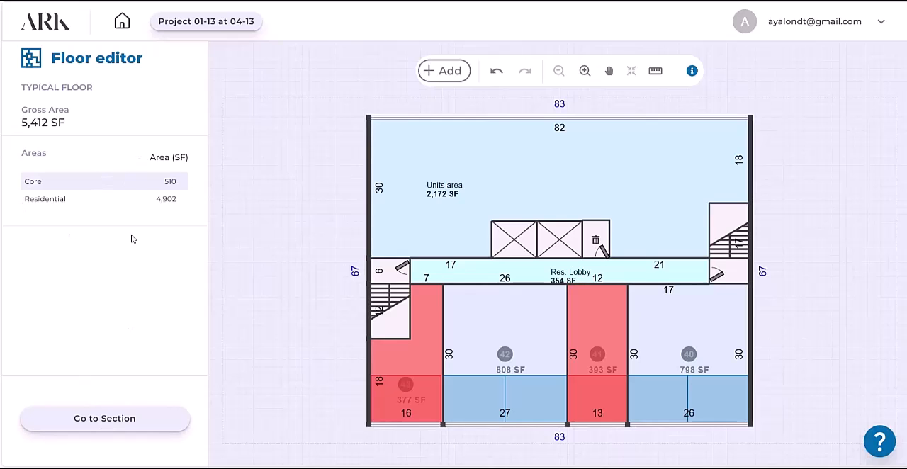
# Review the floor's area statistics and per-unit areas and values
pyautogui.click(691, 71)
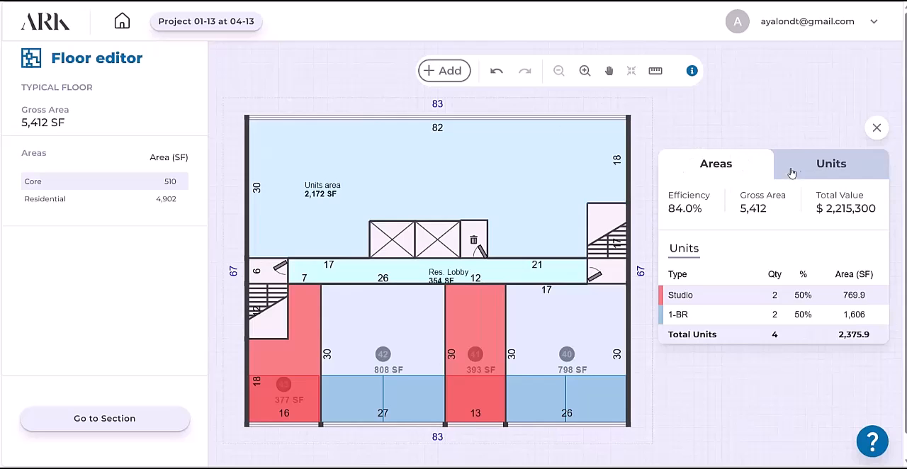
pyautogui.click(831, 164)
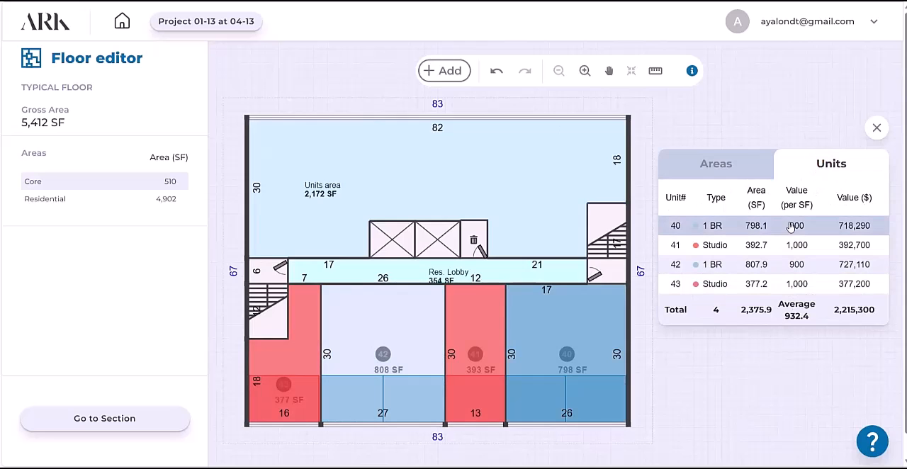
pyautogui.click(105, 418)
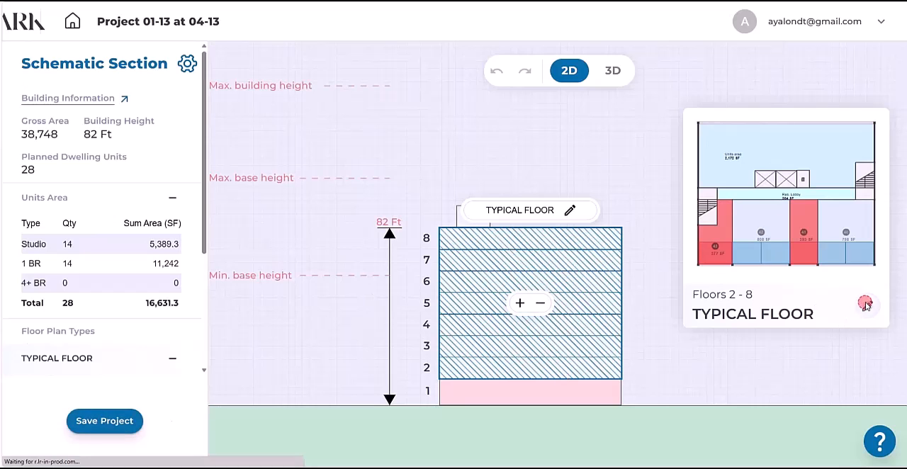
# Select the empty upper 2,172 SF units area and start planning its unit distribution
pyautogui.click(864, 305)
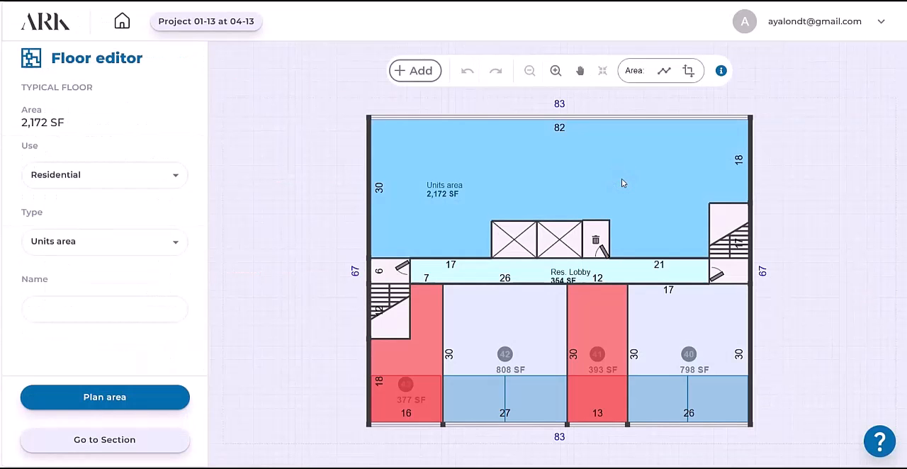
pyautogui.moveTo(466, 253)
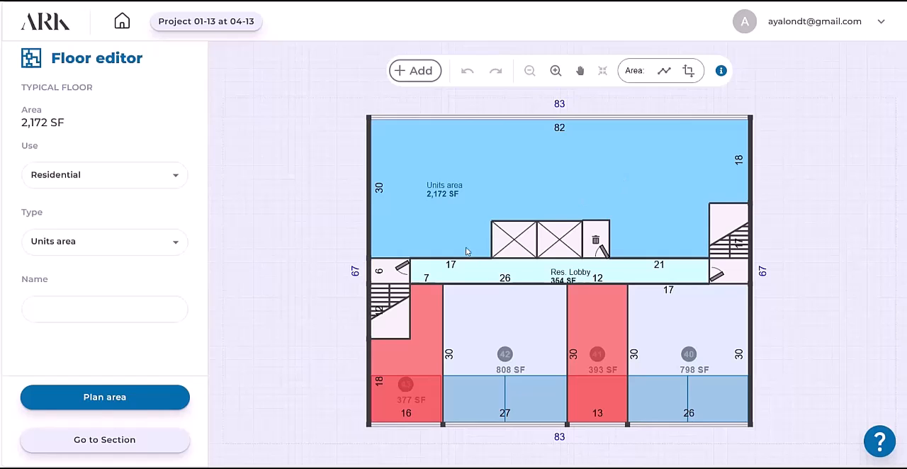
pyautogui.click(105, 397)
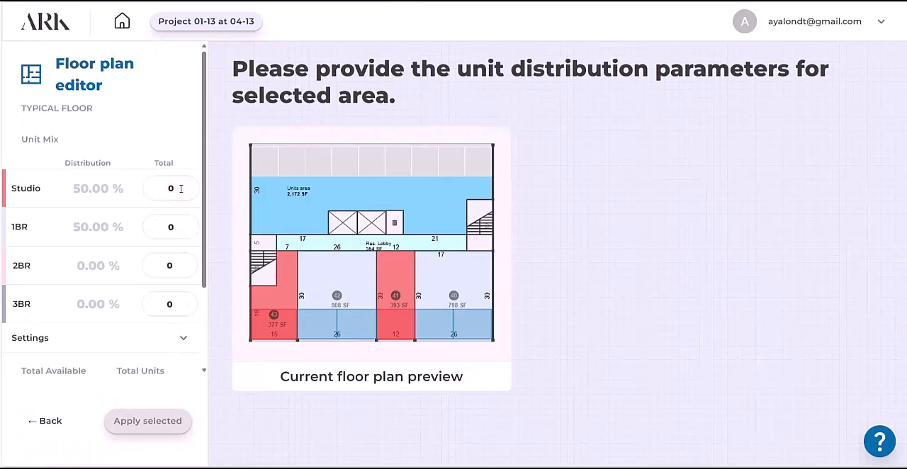
# Set the upper area to 1 studio, 2 one-bedrooms, 1 two-bedroom and apply the generated layout
pyautogui.write('2')
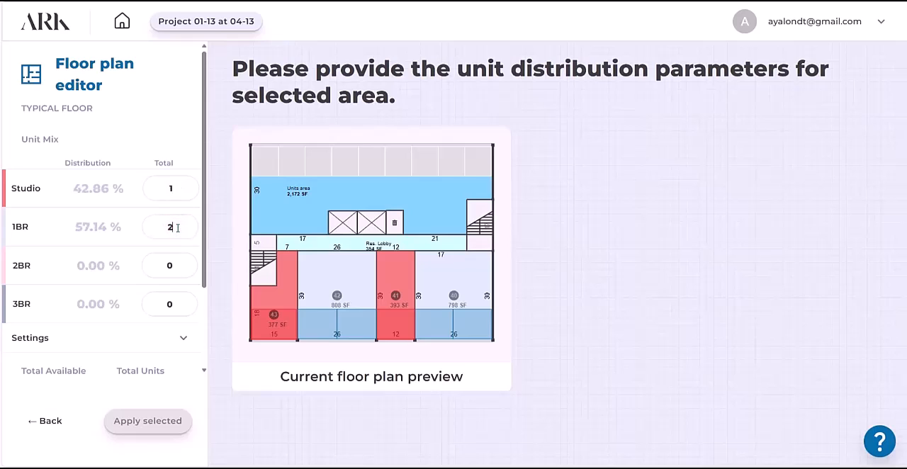
pyautogui.write('1')
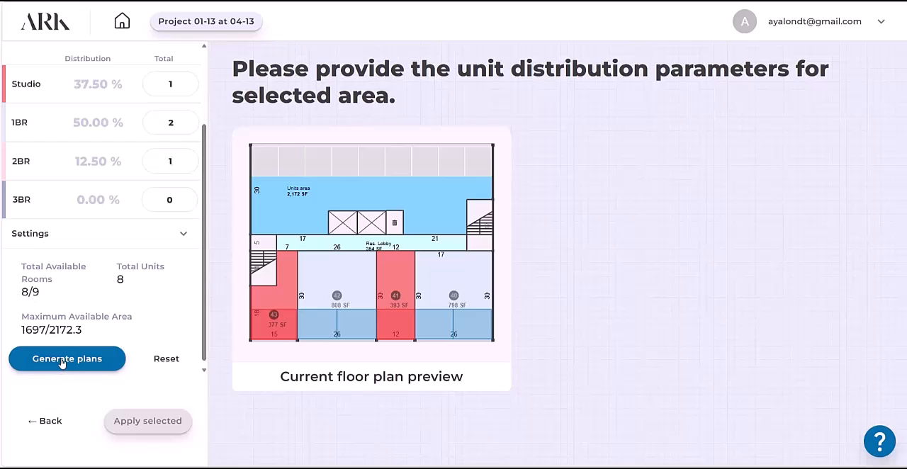
pyautogui.click(67, 358)
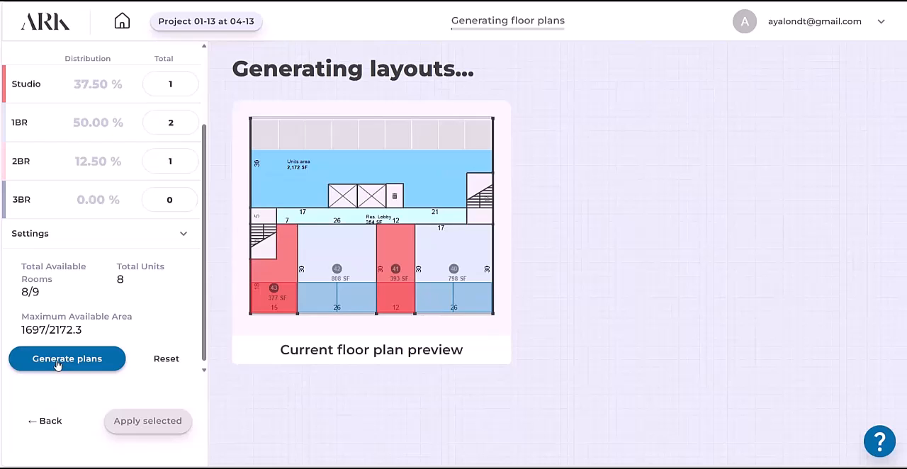
pyautogui.click(66, 358)
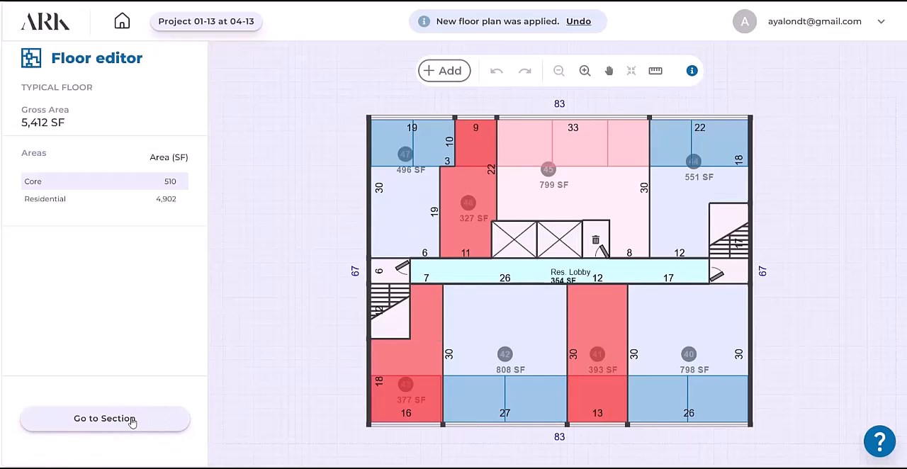
# Show the residential area summary: 8 units per typical floor, 56 units across floors 2–8
pyautogui.click(105, 418)
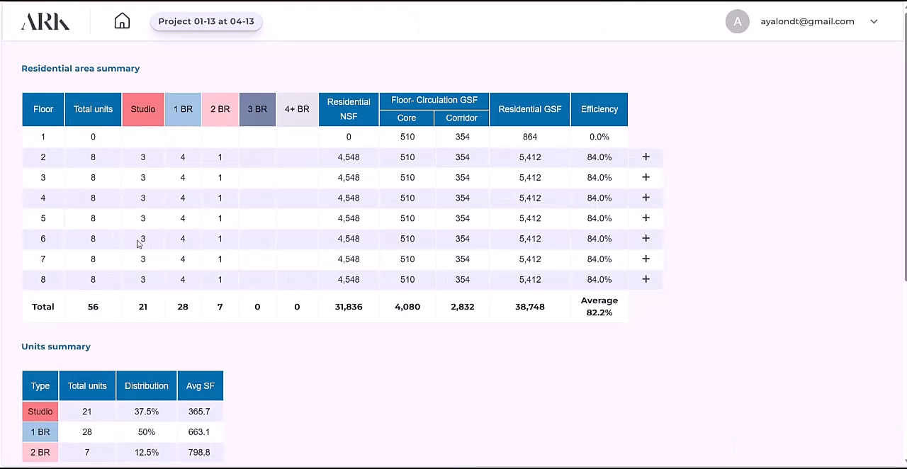
pyautogui.moveTo(175, 312)
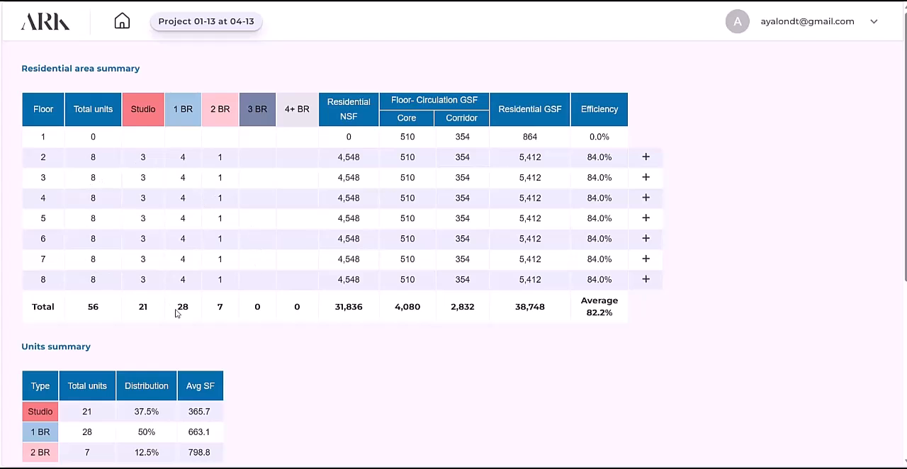
pyautogui.moveTo(317, 187)
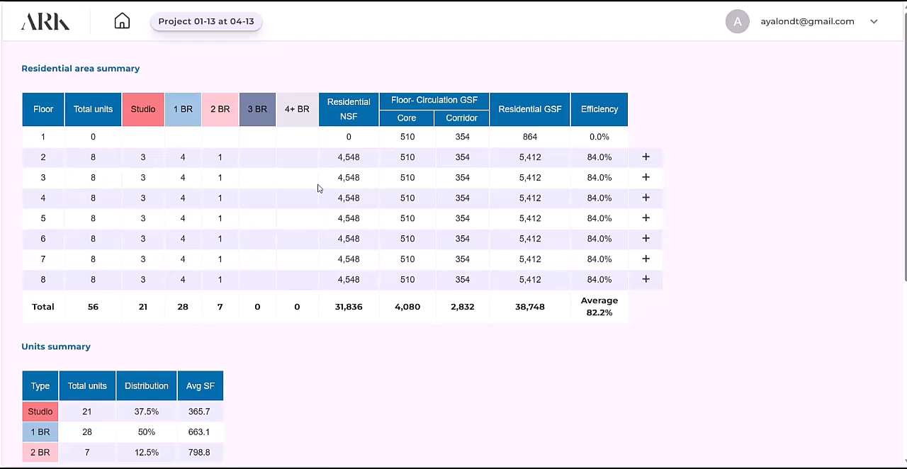
pyautogui.moveTo(553, 201)
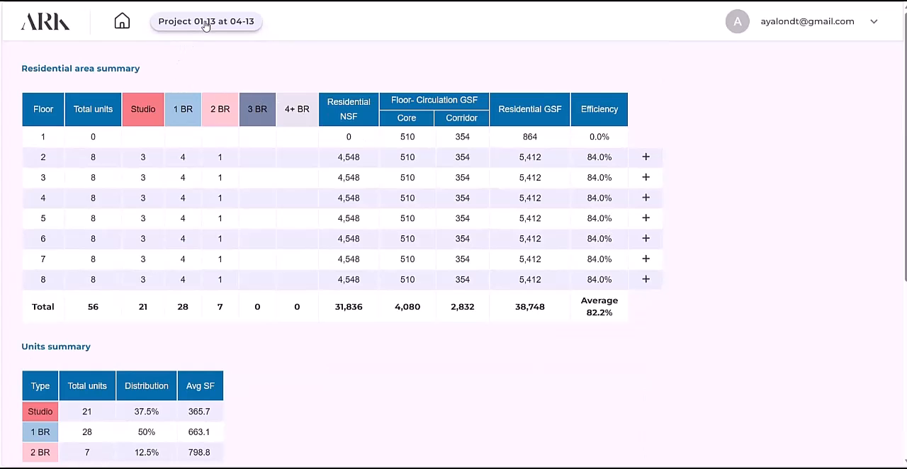
# Back in the section, add typical floors up to floor 12, reaching 122 ft and 88 units
pyautogui.click(206, 22)
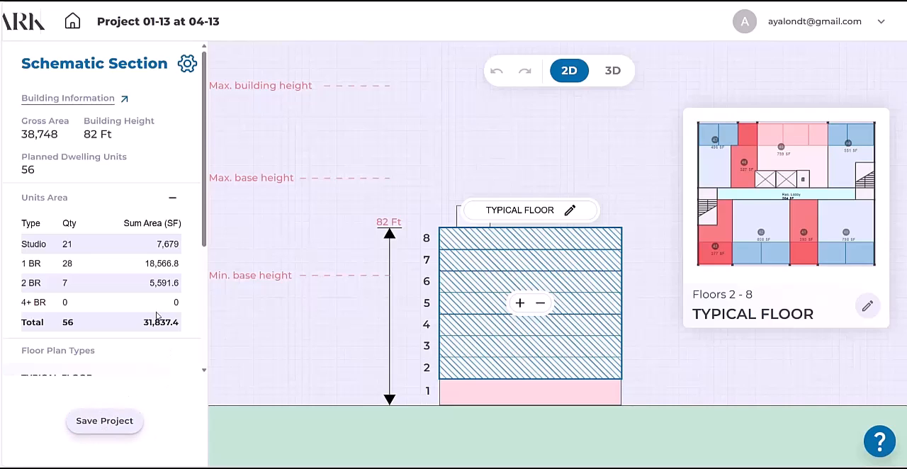
pyautogui.moveTo(3, 249)
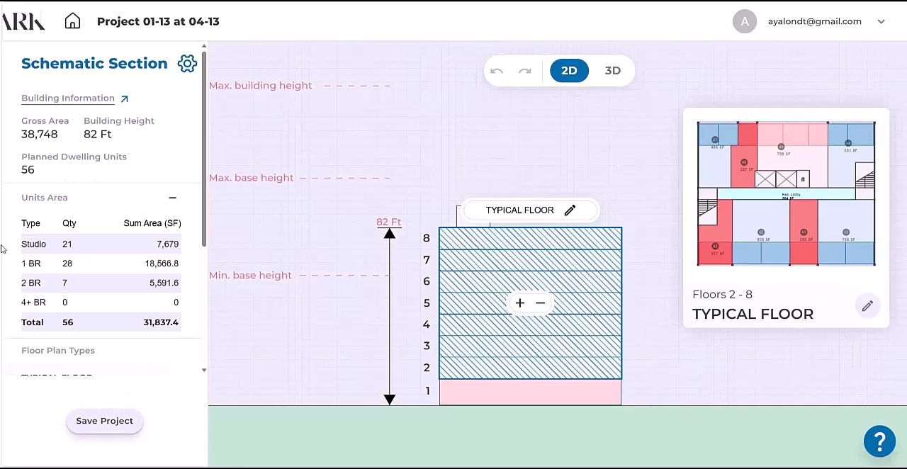
pyautogui.moveTo(141, 175)
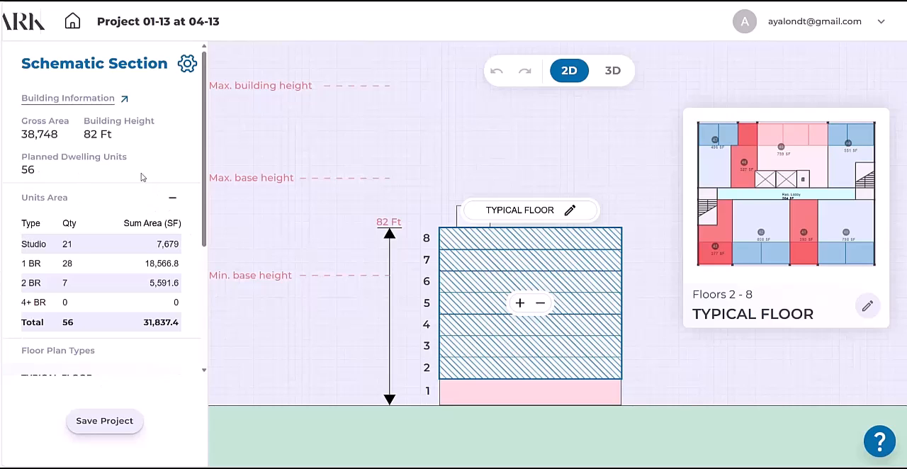
pyautogui.moveTo(144, 137)
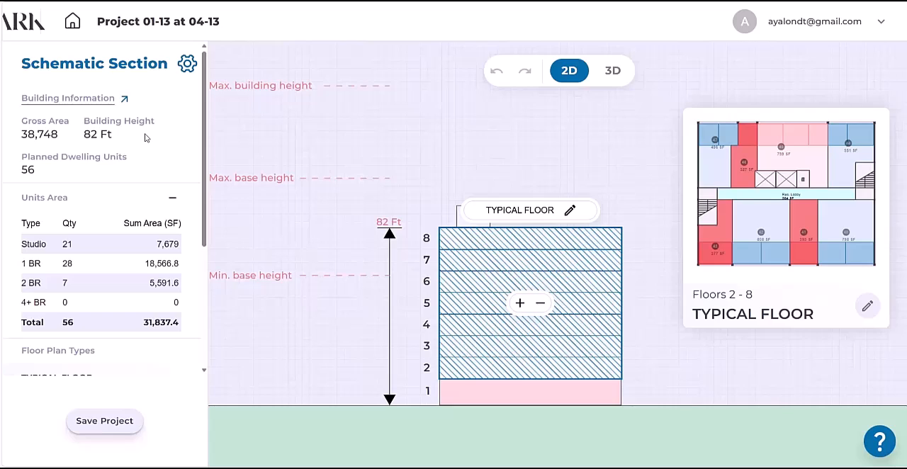
pyautogui.moveTo(517, 304)
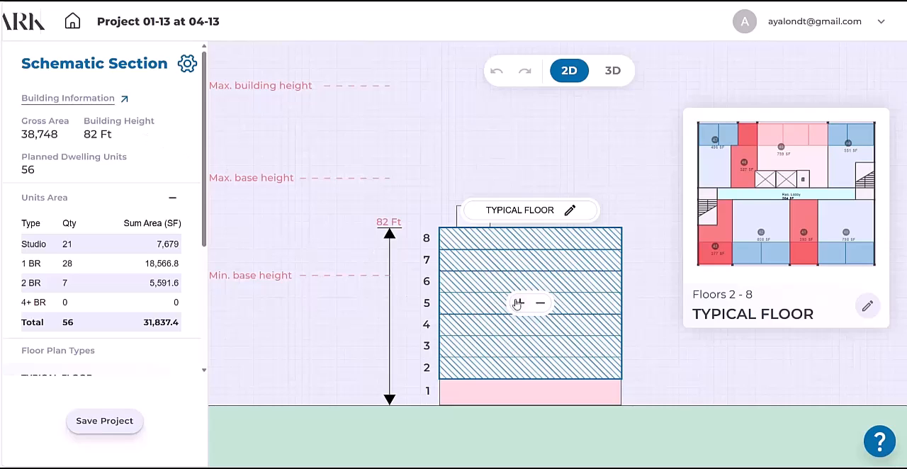
pyautogui.moveTo(444, 235)
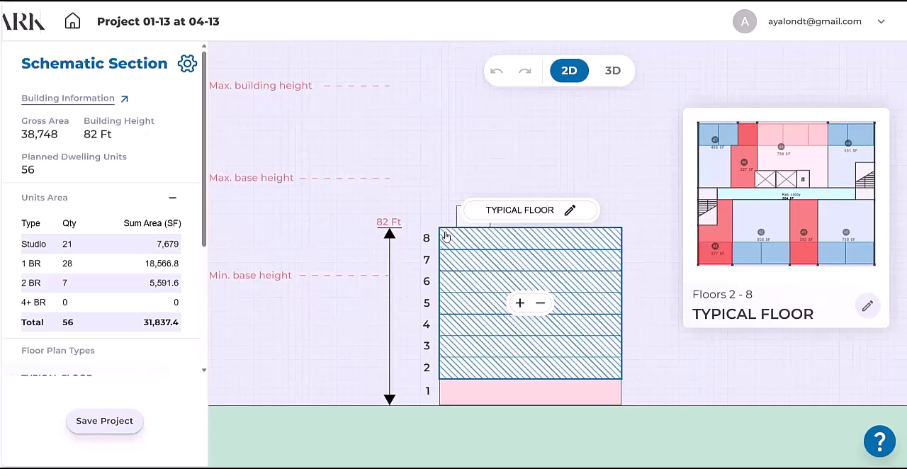
pyautogui.click(518, 303)
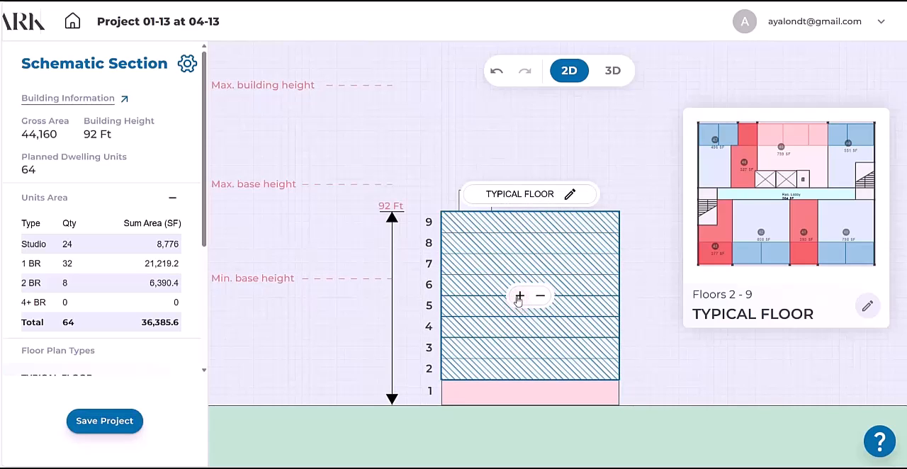
pyautogui.click(519, 295)
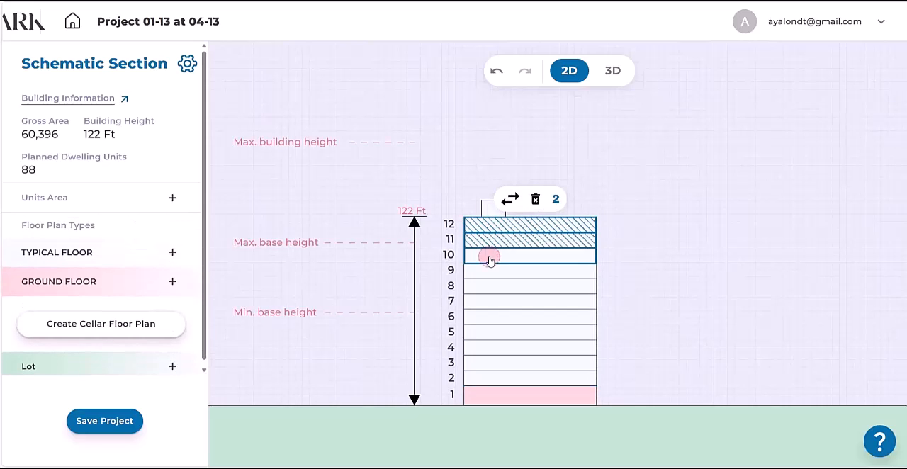
# Create a '9-12 Fl' floor type and assign it to floors 9 through 12
pyautogui.moveTo(489, 256); pyautogui.dragTo(484, 272)
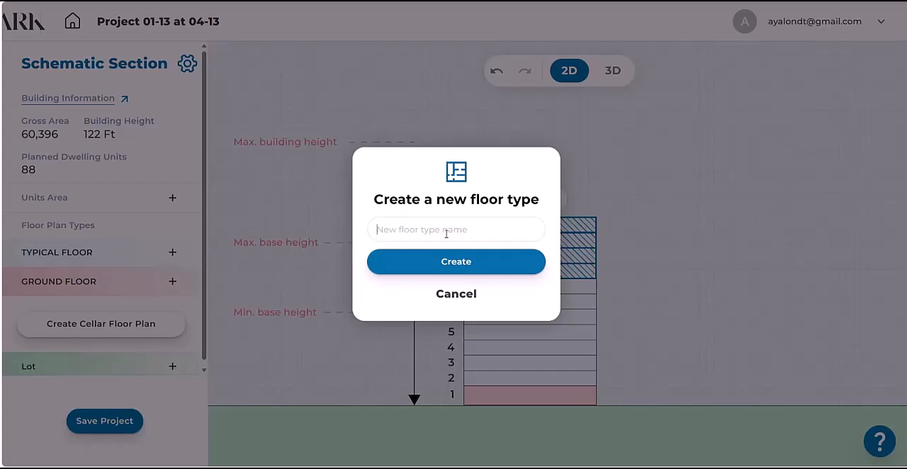
pyautogui.write('1')
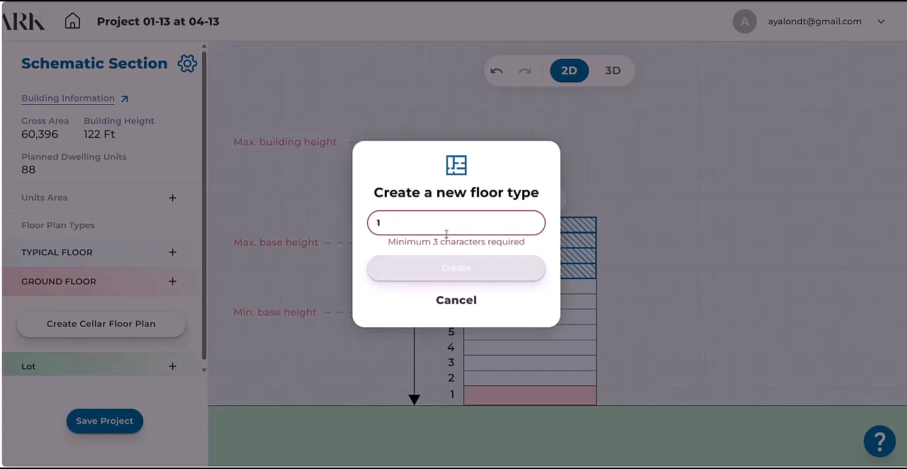
pyautogui.write('9')
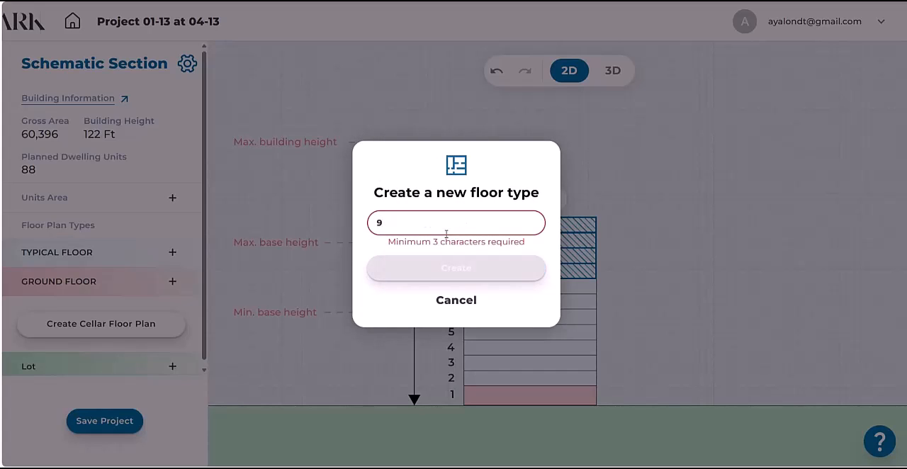
pyautogui.write('-12')
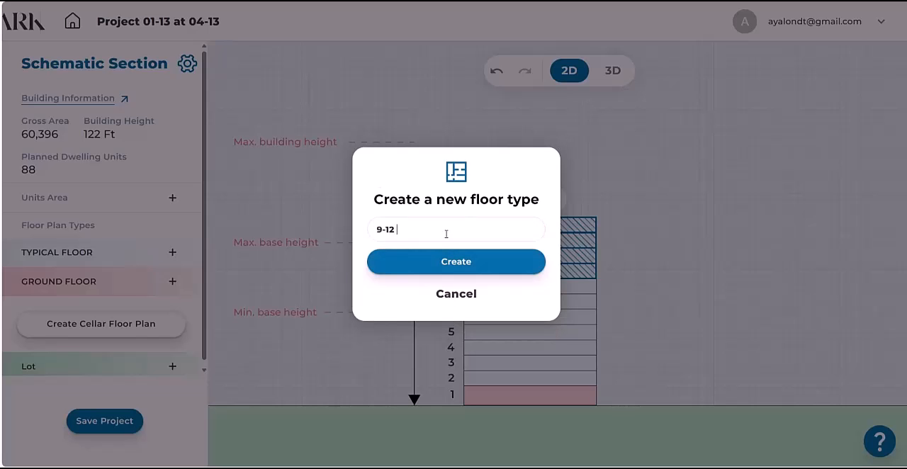
pyautogui.click(456, 261)
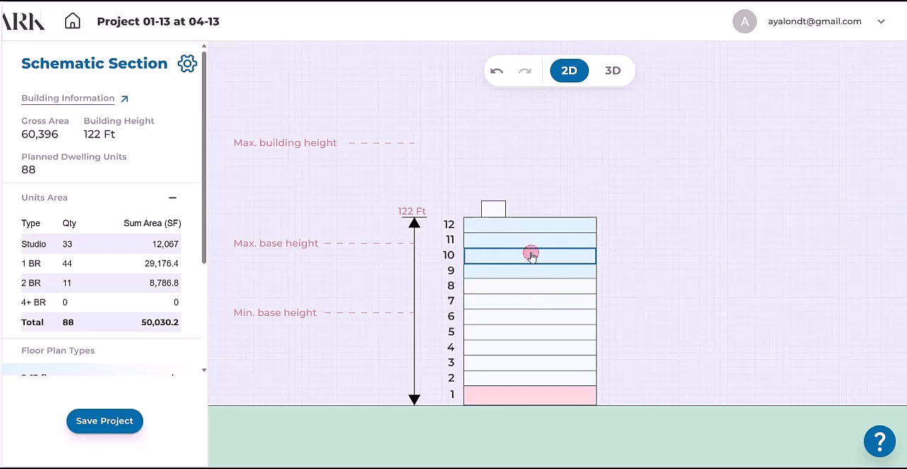
pyautogui.click(530, 255)
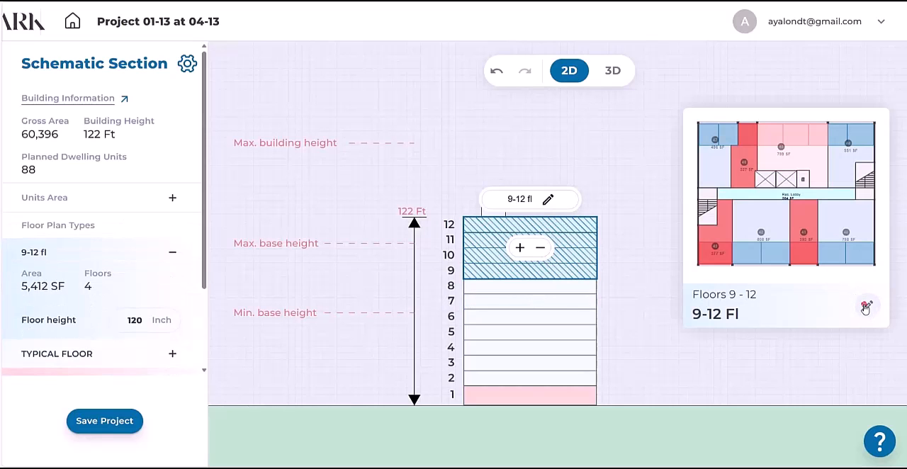
# Merge and resize the 9-12 floor's units into larger apartments such as 823 and 1,023 SF
pyautogui.click(867, 308)
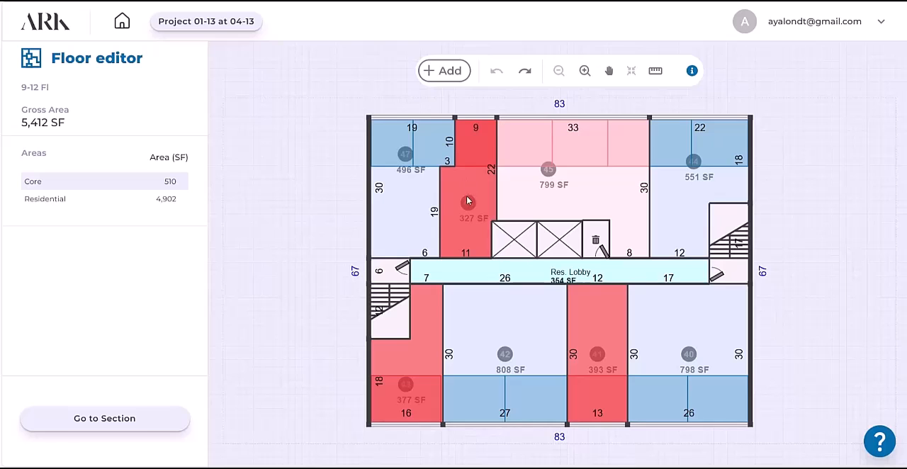
pyautogui.click(466, 201)
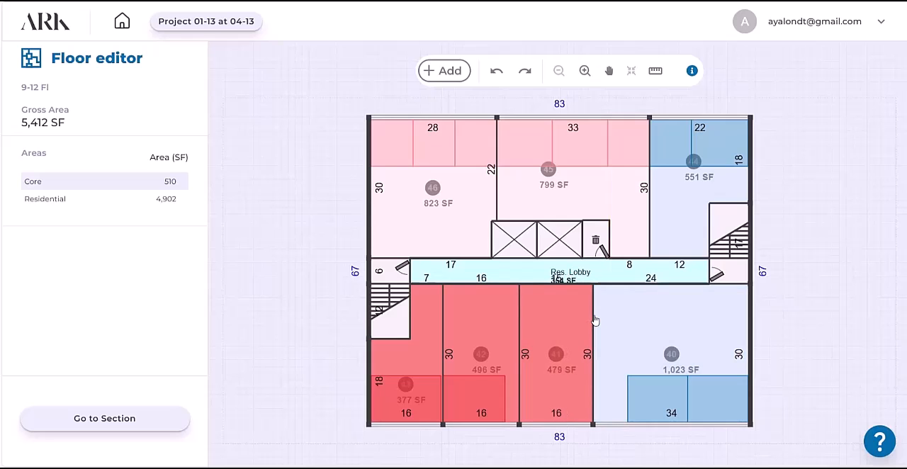
pyautogui.click(672, 319)
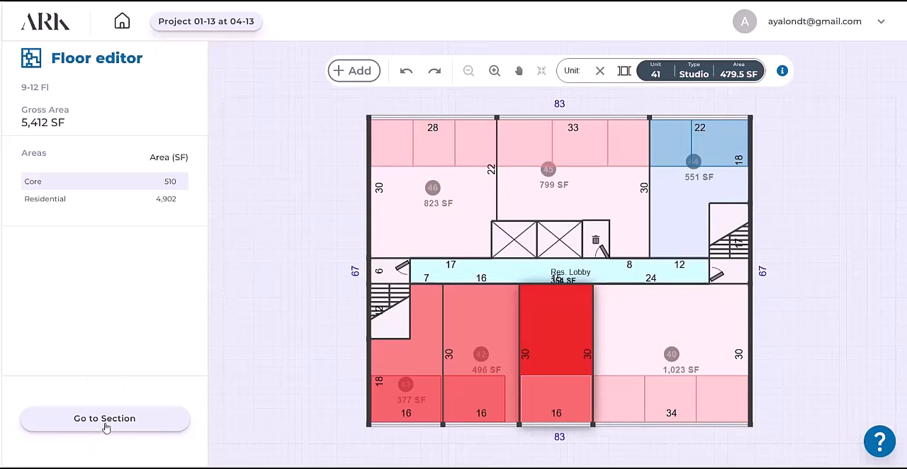
# Back in the section, stack the 9-12 floor type up to floor 16, reaching 162 ft
pyautogui.click(105, 418)
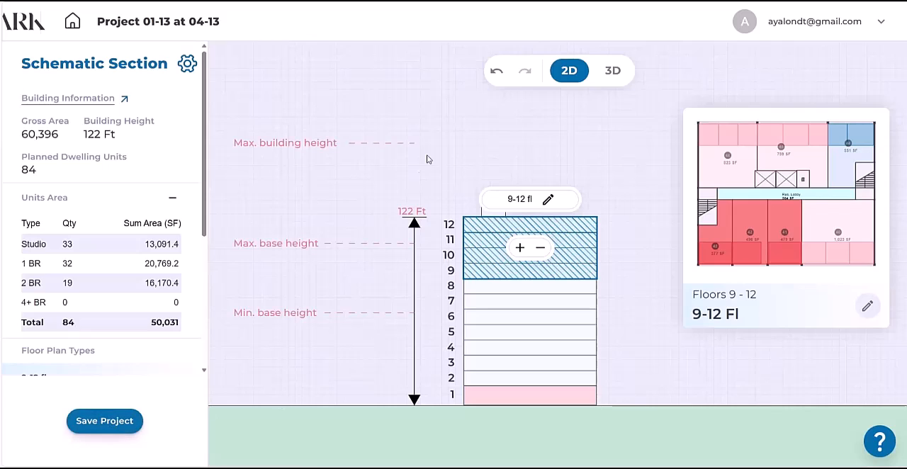
pyautogui.moveTo(476, 165)
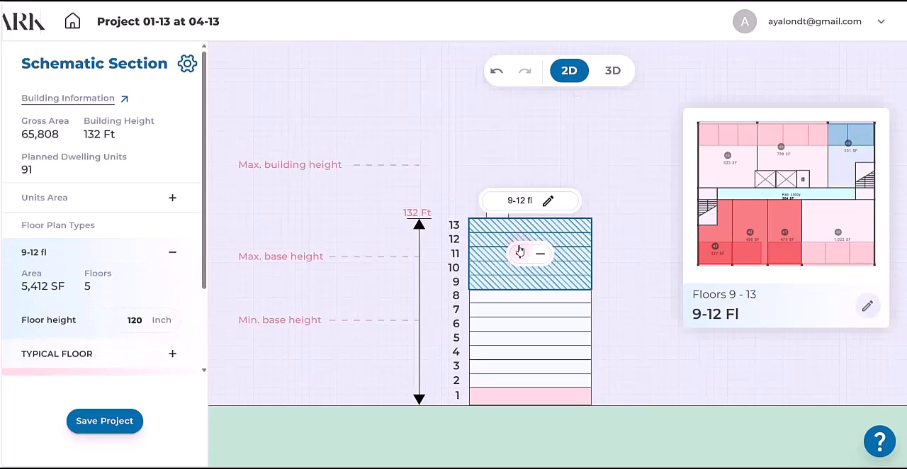
pyautogui.click(518, 252)
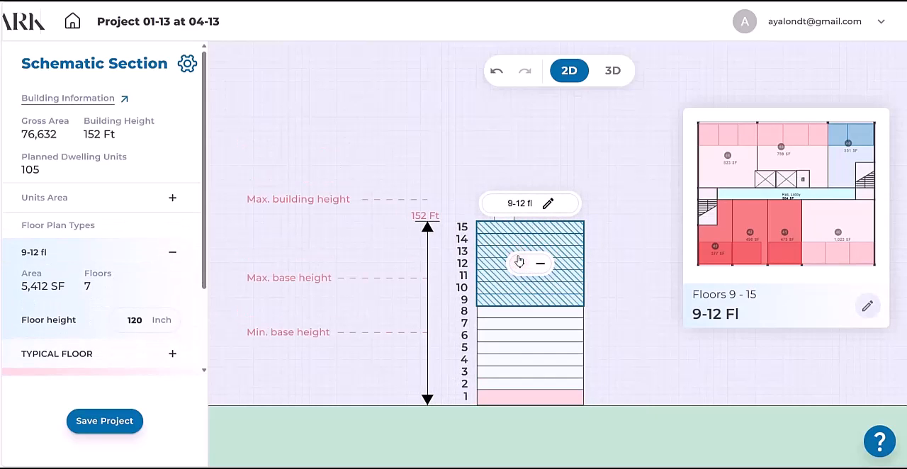
pyautogui.click(519, 263)
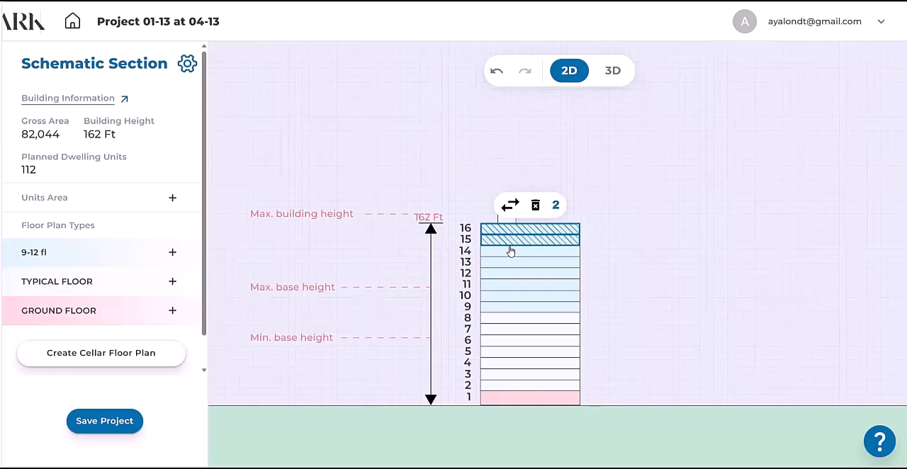
# Select floors 13-16, create a new floor type named 13-16 and show its 5,412 SF plan
pyautogui.click(507, 262)
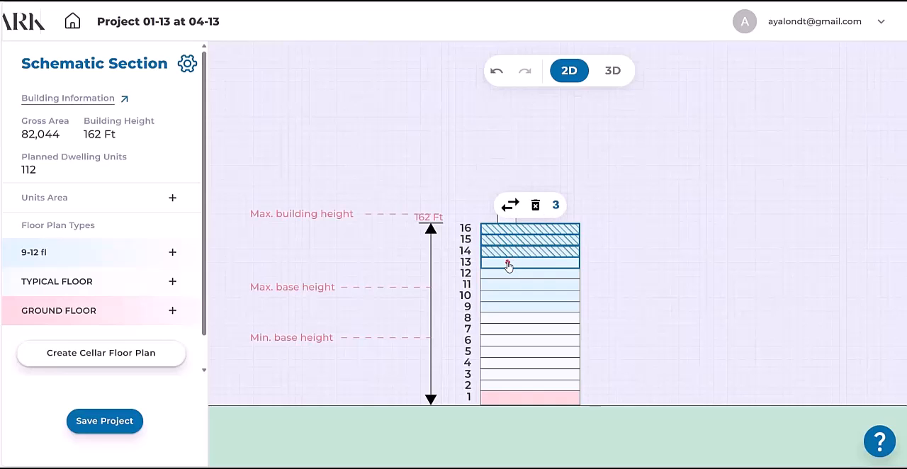
pyautogui.click(507, 262)
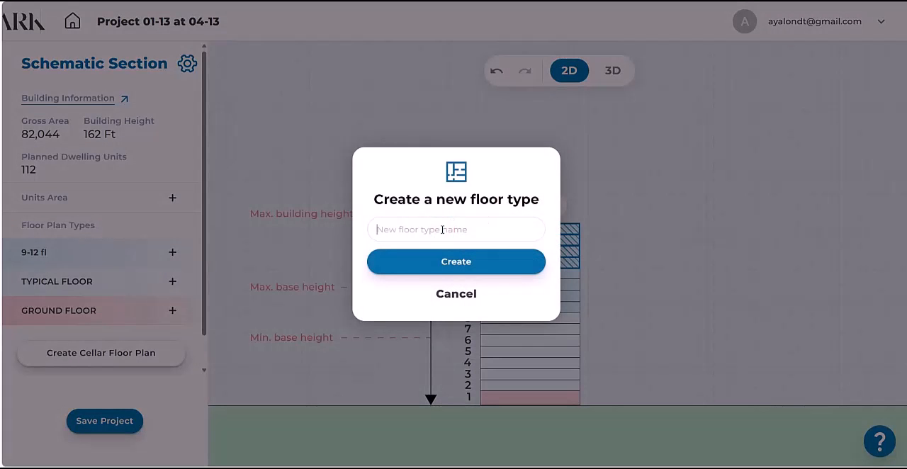
pyautogui.write('13-16')
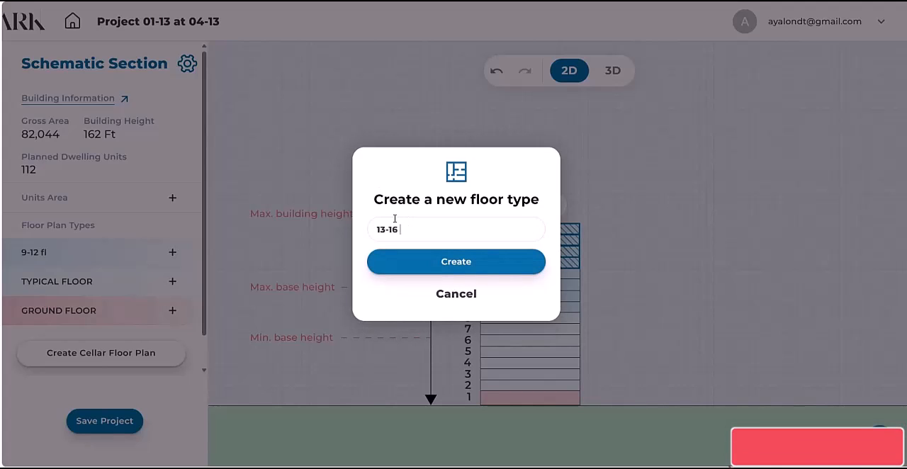
pyautogui.click(456, 261)
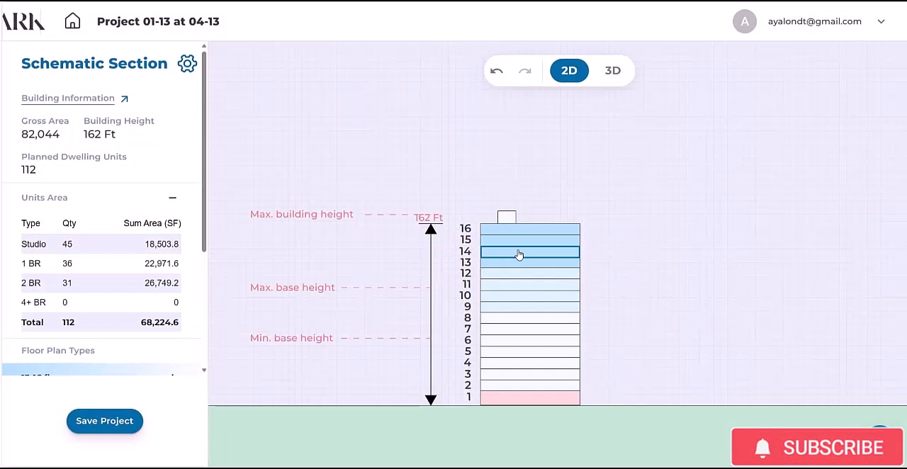
pyautogui.click(530, 252)
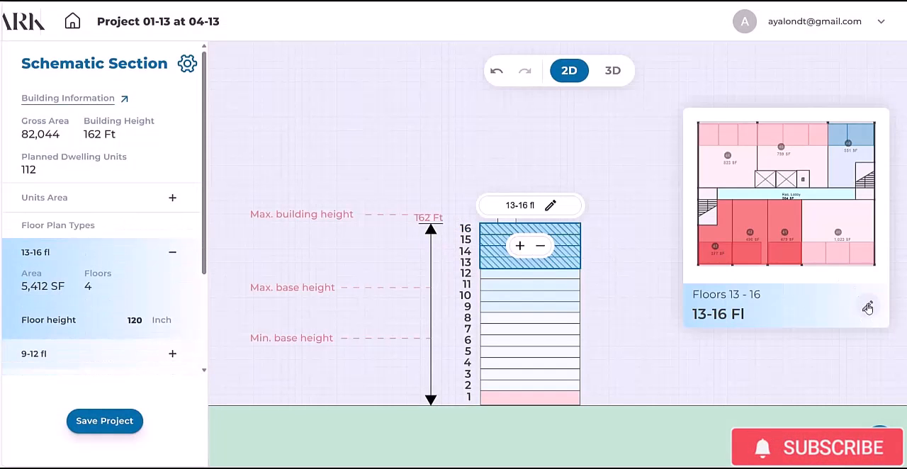
# Open the 13-16 floor plan in the floor editor and merge its lower units into one units area
pyautogui.click(867, 308)
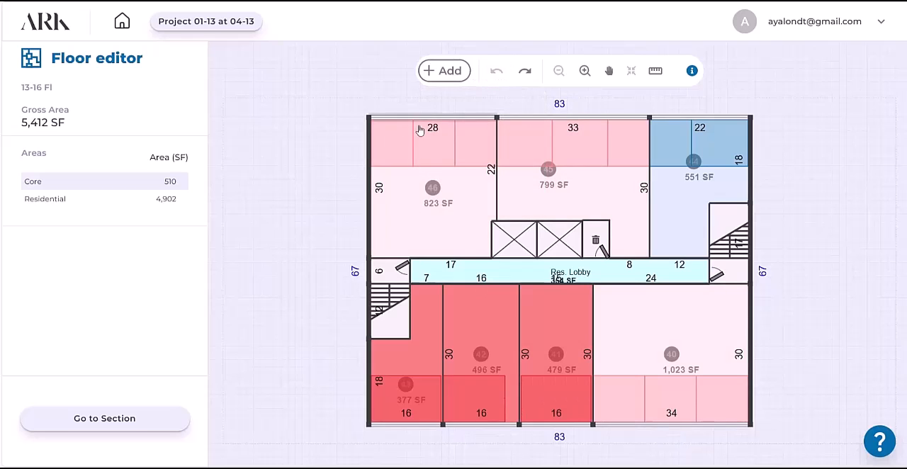
pyautogui.click(405, 326)
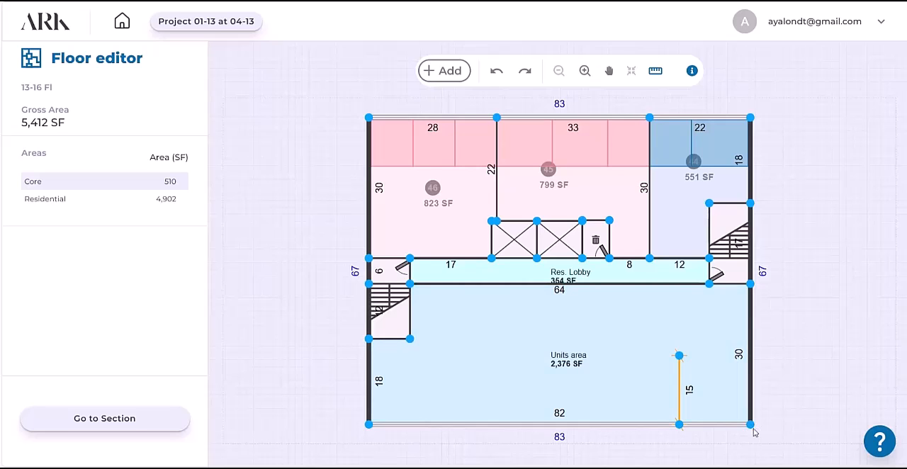
pyautogui.moveTo(644, 51)
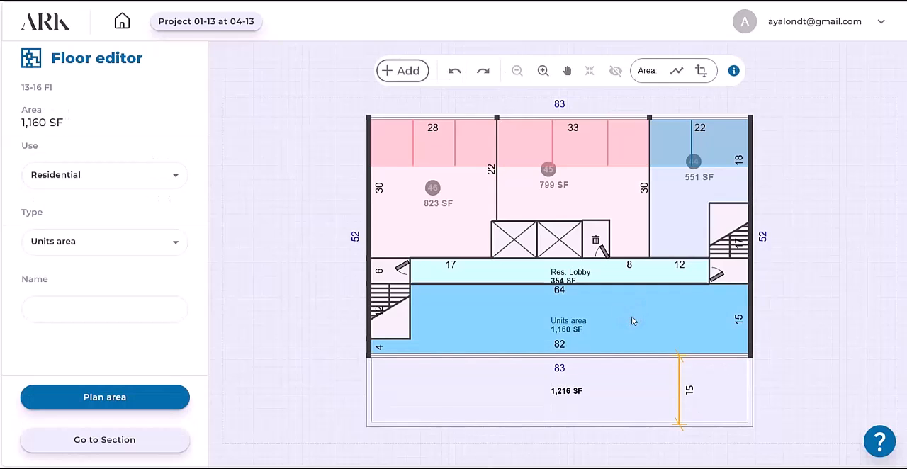
# Generate 1BR 60% / 2BR 40% layouts for the lower units area and apply the first one
pyautogui.click(105, 396)
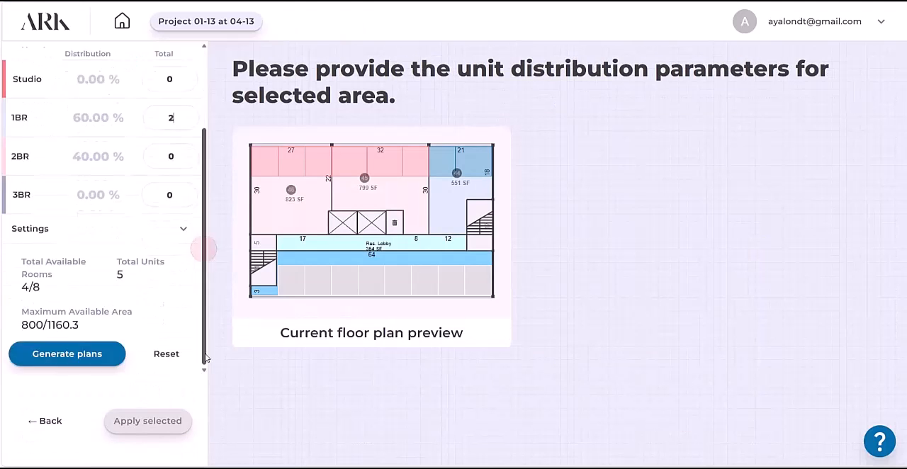
pyautogui.click(67, 354)
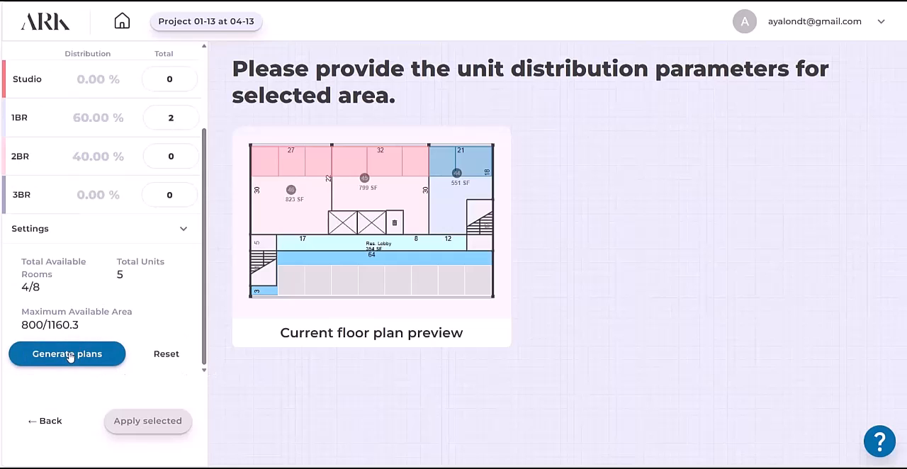
pyautogui.click(66, 354)
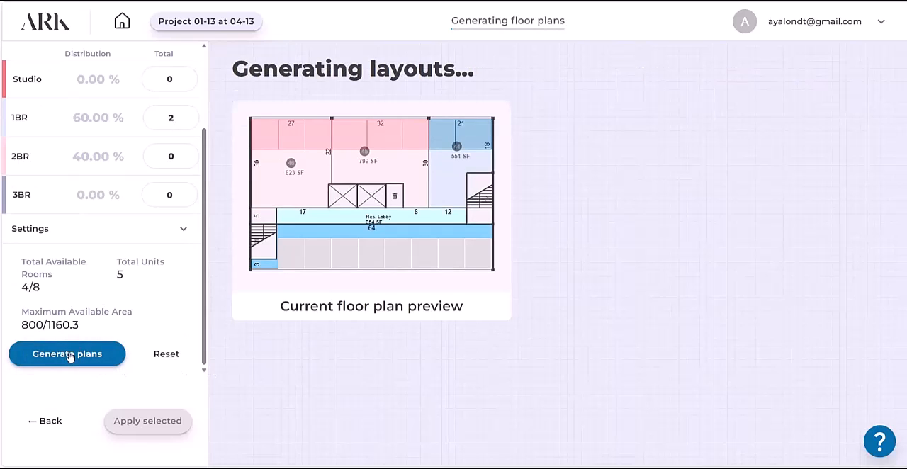
pyautogui.click(67, 354)
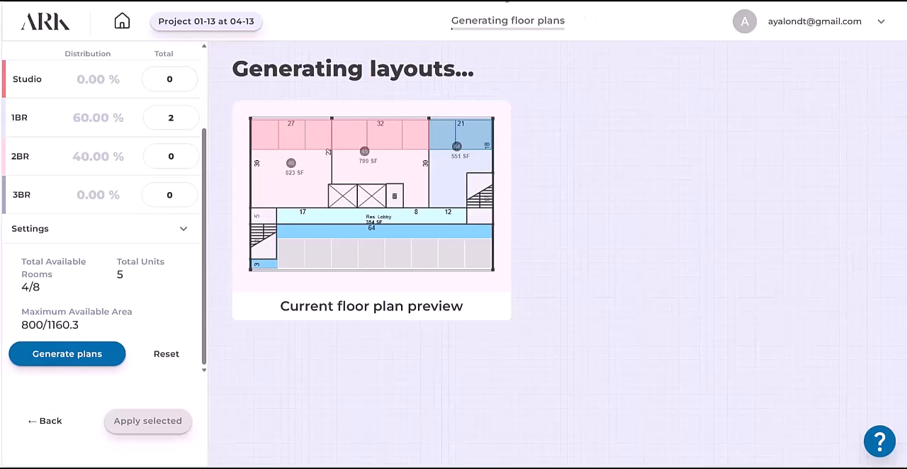
pyautogui.click(371, 206)
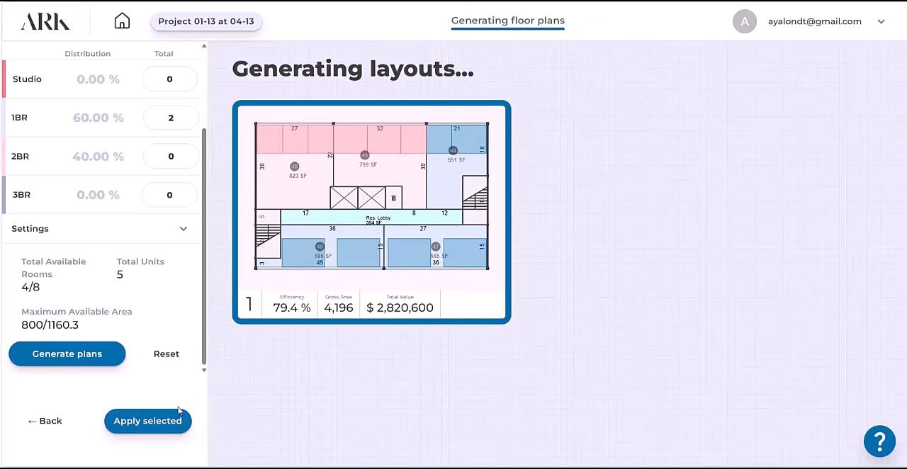
pyautogui.click(147, 419)
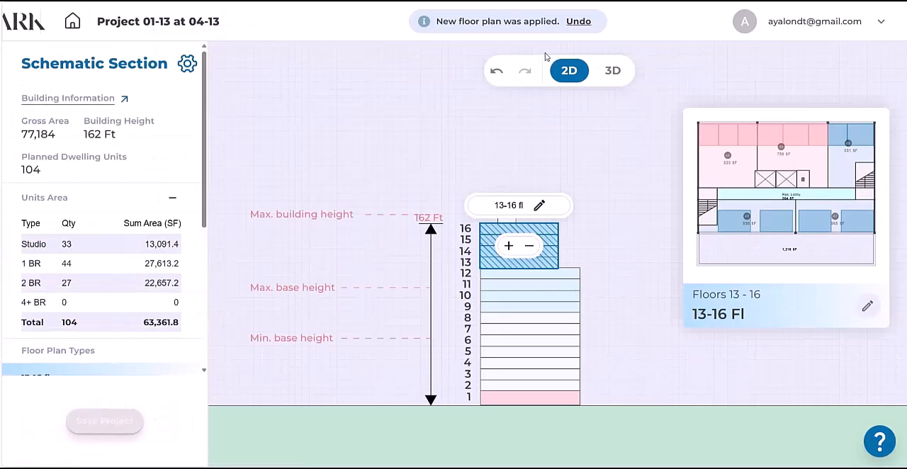
# View the 3D massing and bring up the building information report listing 104 units
pyautogui.click(612, 71)
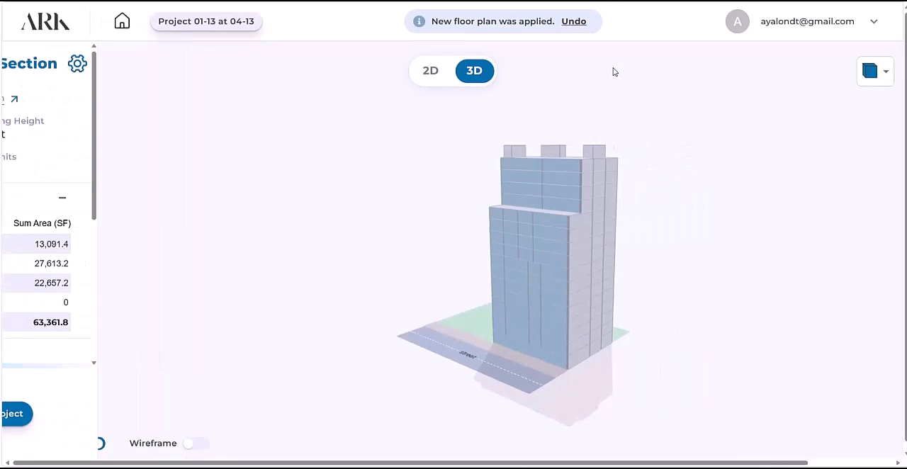
pyautogui.click(431, 71)
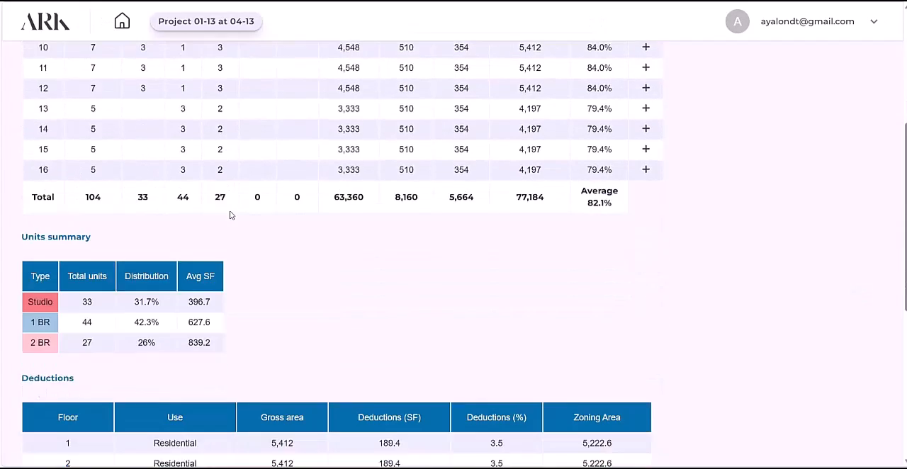
# Scroll through the report tables, then return to the 16-floor schematic section via the project name
pyautogui.scroll(-3)
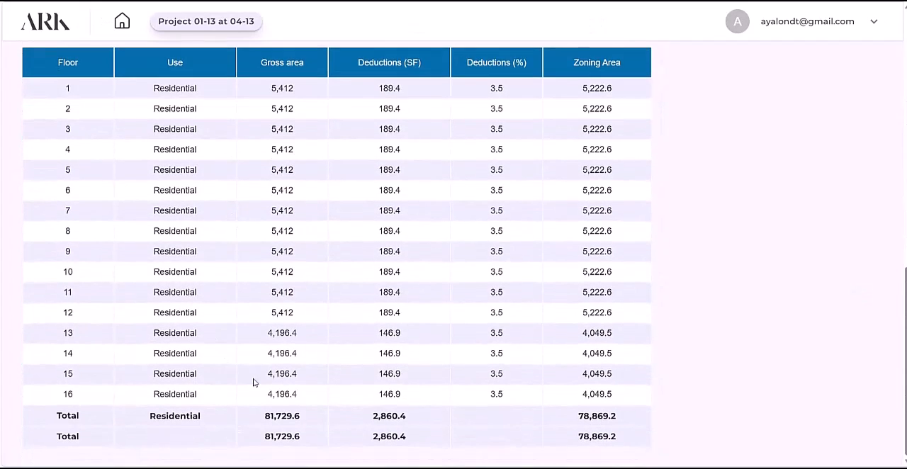
pyautogui.moveTo(269, 226)
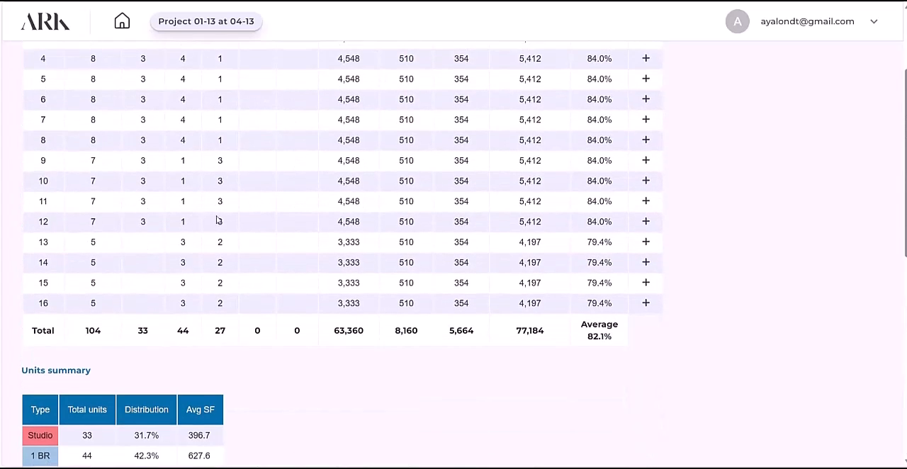
pyautogui.moveTo(175, 302)
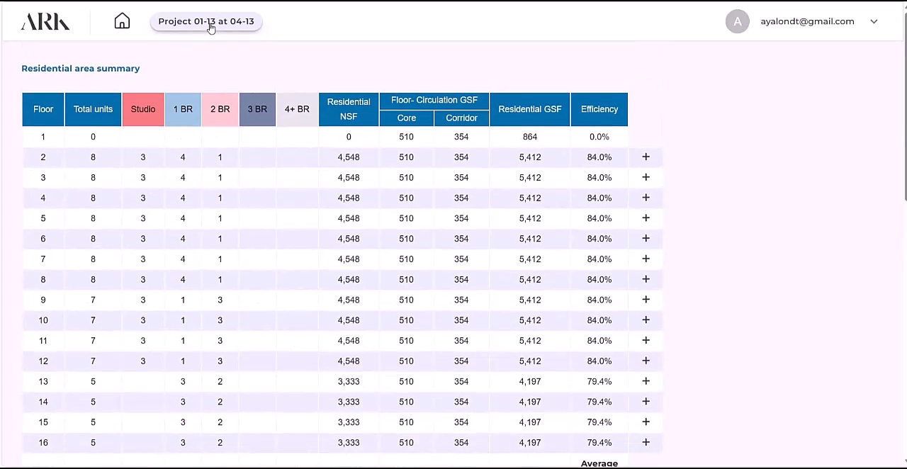
pyautogui.click(205, 22)
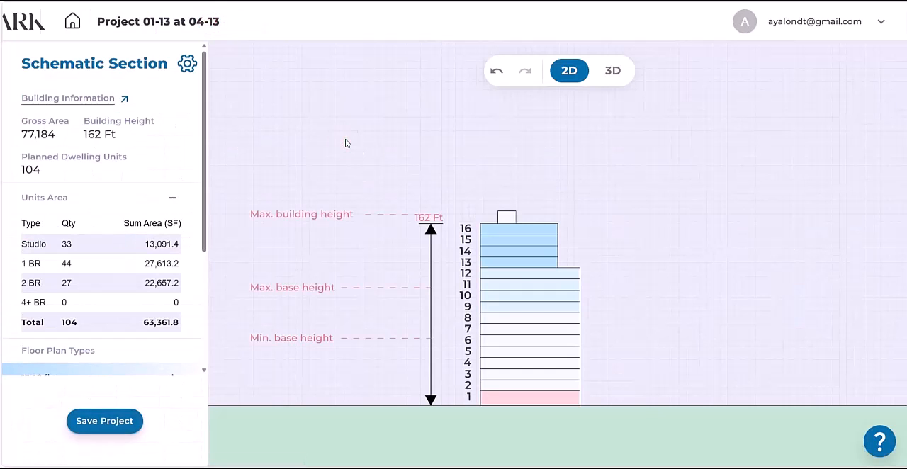